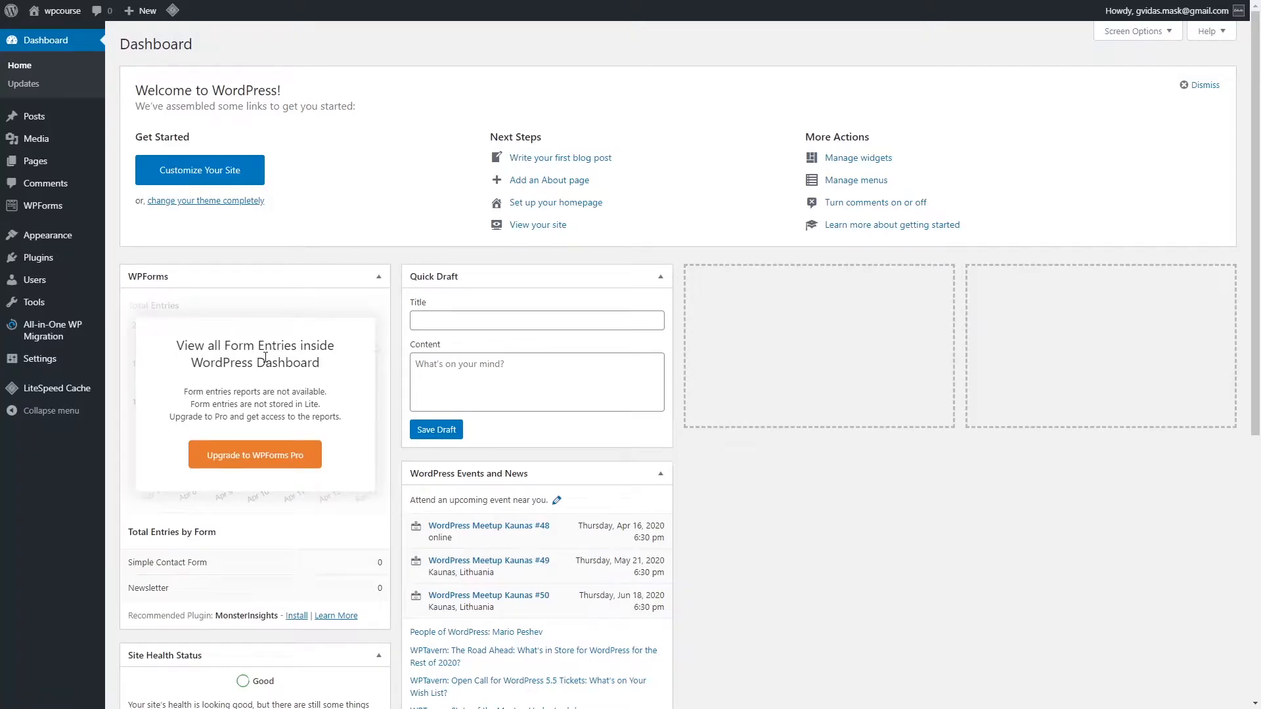
pyautogui.moveTo(38, 358)
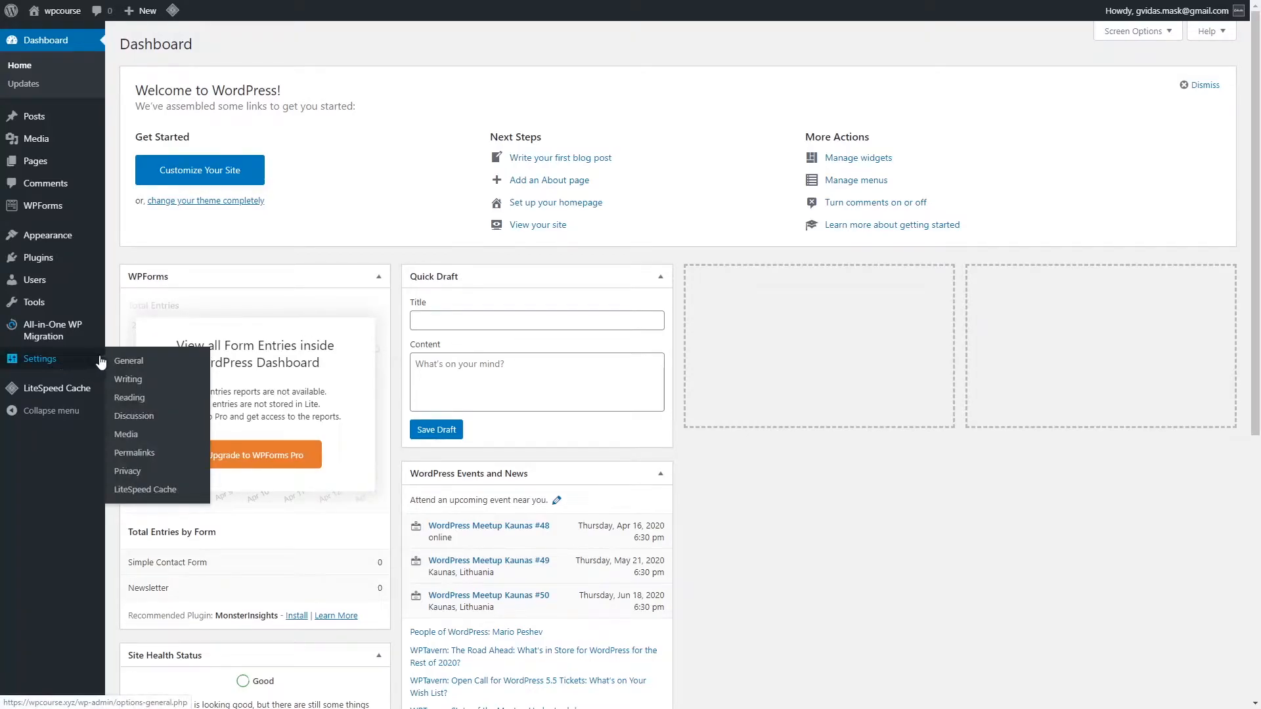
pyautogui.moveTo(128, 360)
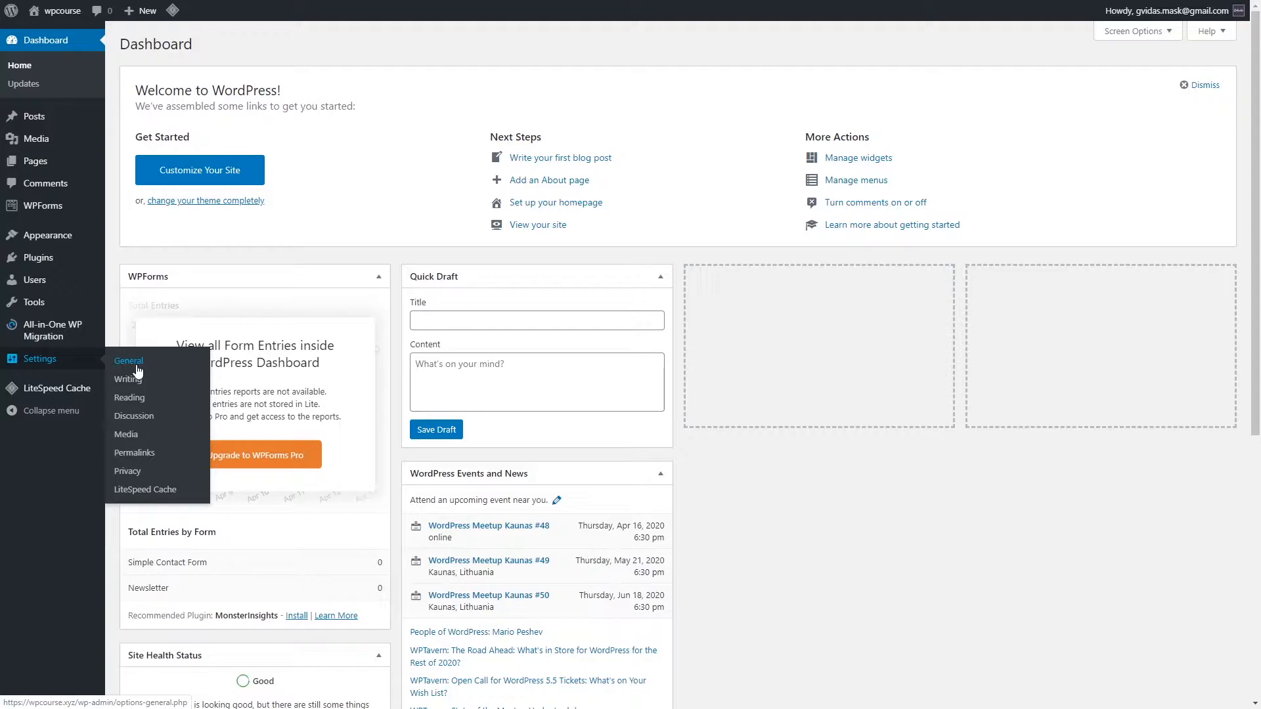
# Enter site title 'WP Course' and tagline 'Free WordPress Courses' in General settings, then save
pyautogui.click(129, 361)
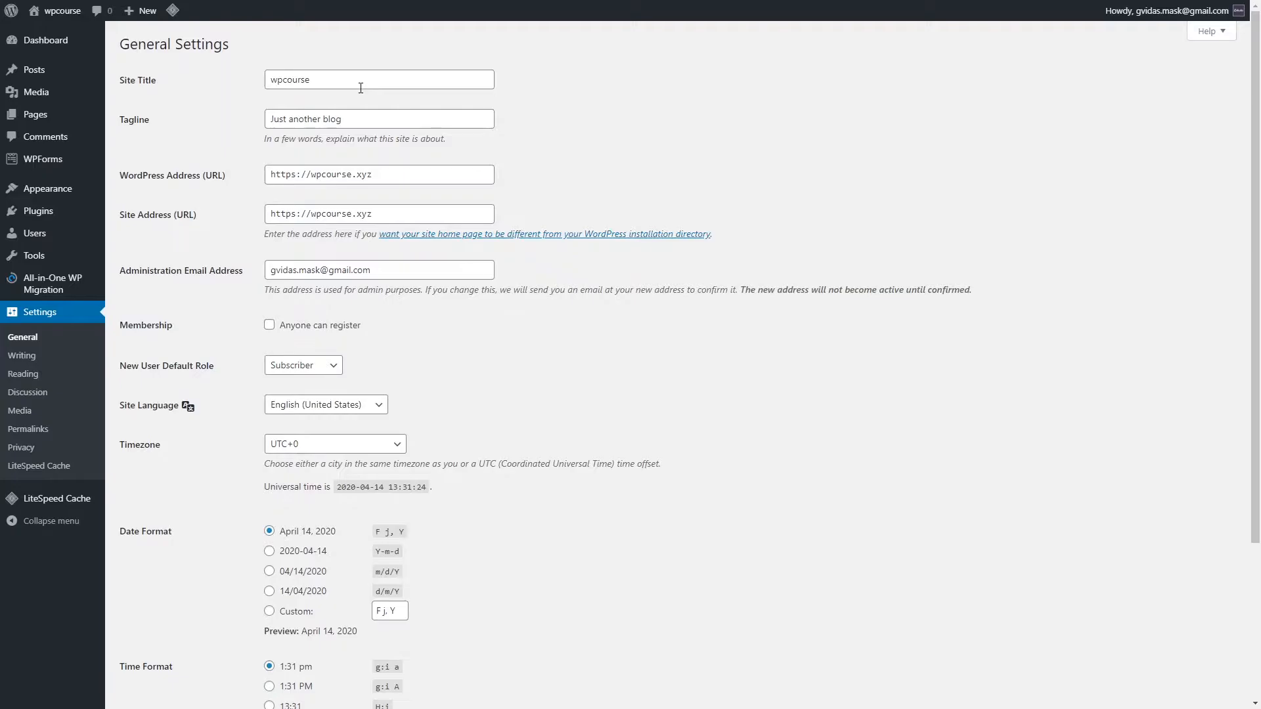
pyautogui.write('WP Course')
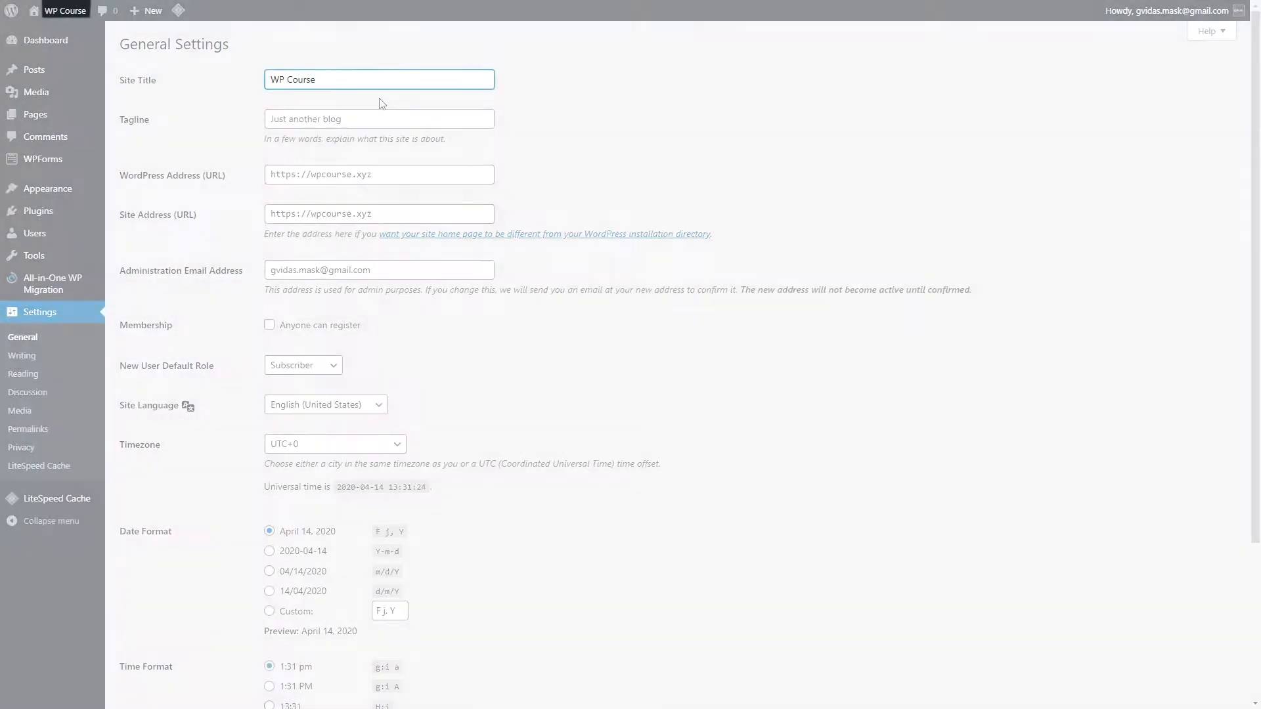
pyautogui.write('Free WordPress Courses')
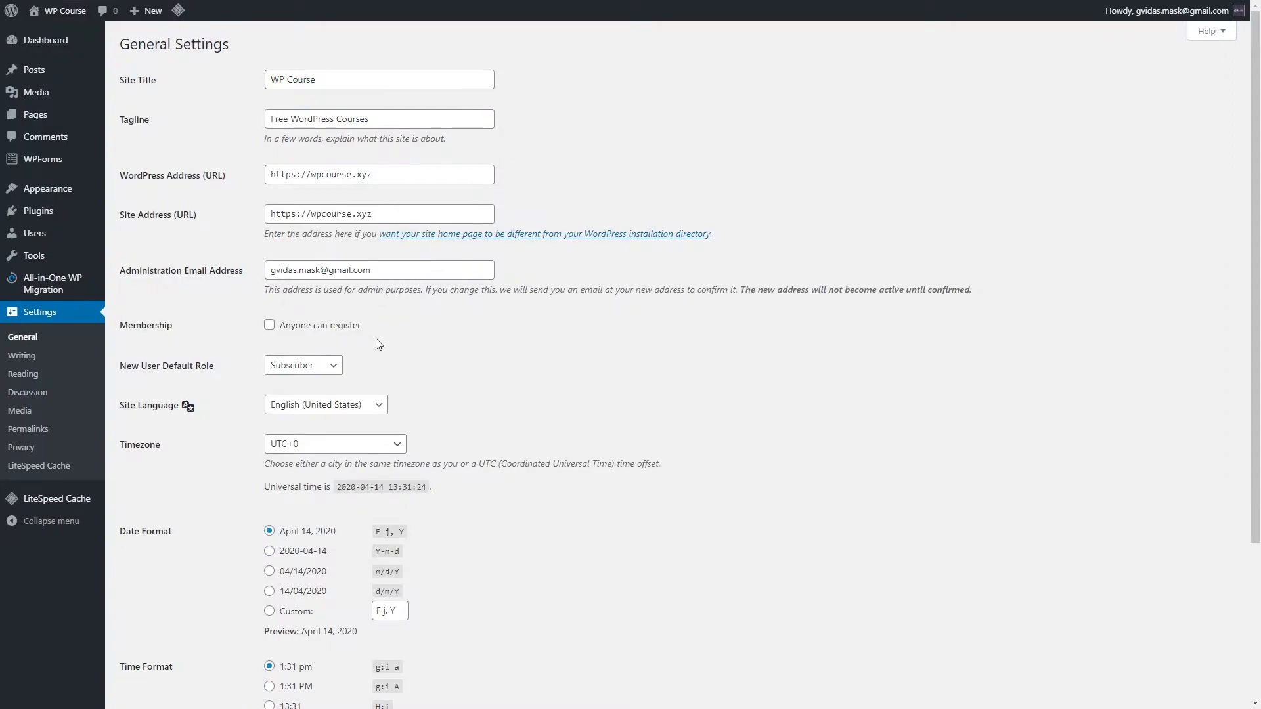
pyautogui.moveTo(520, 301)
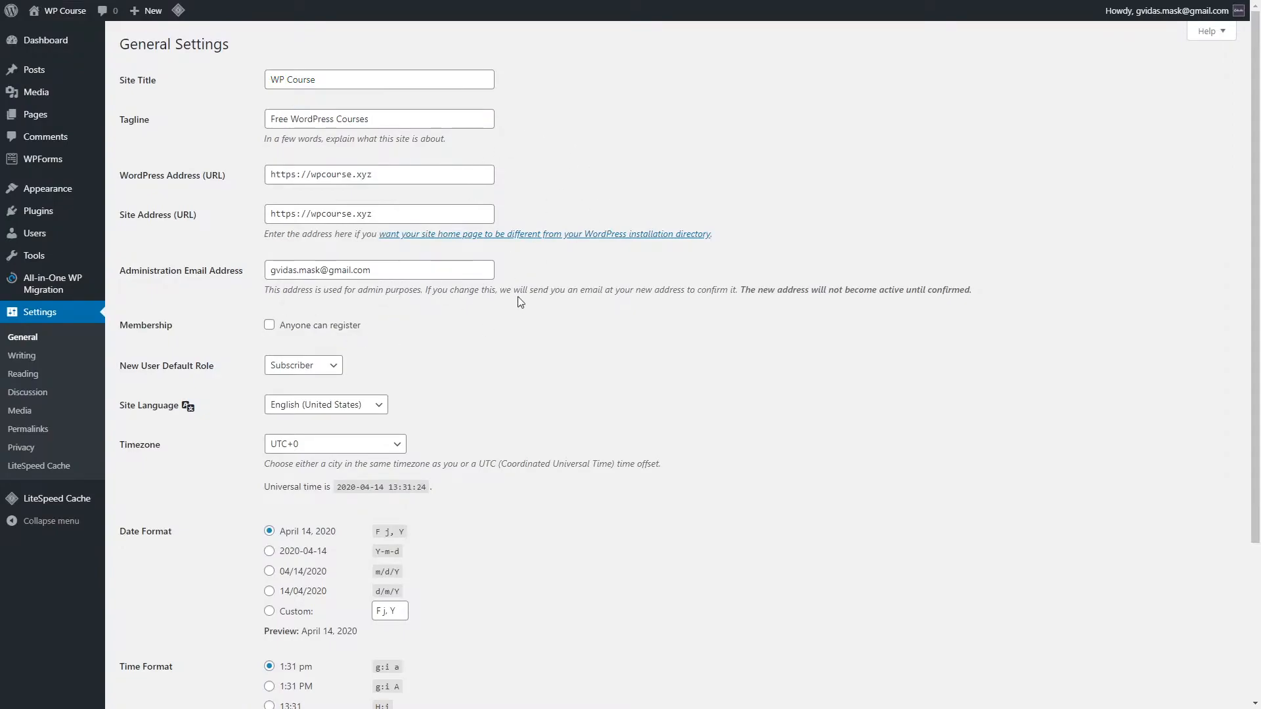
pyautogui.scroll(-3)
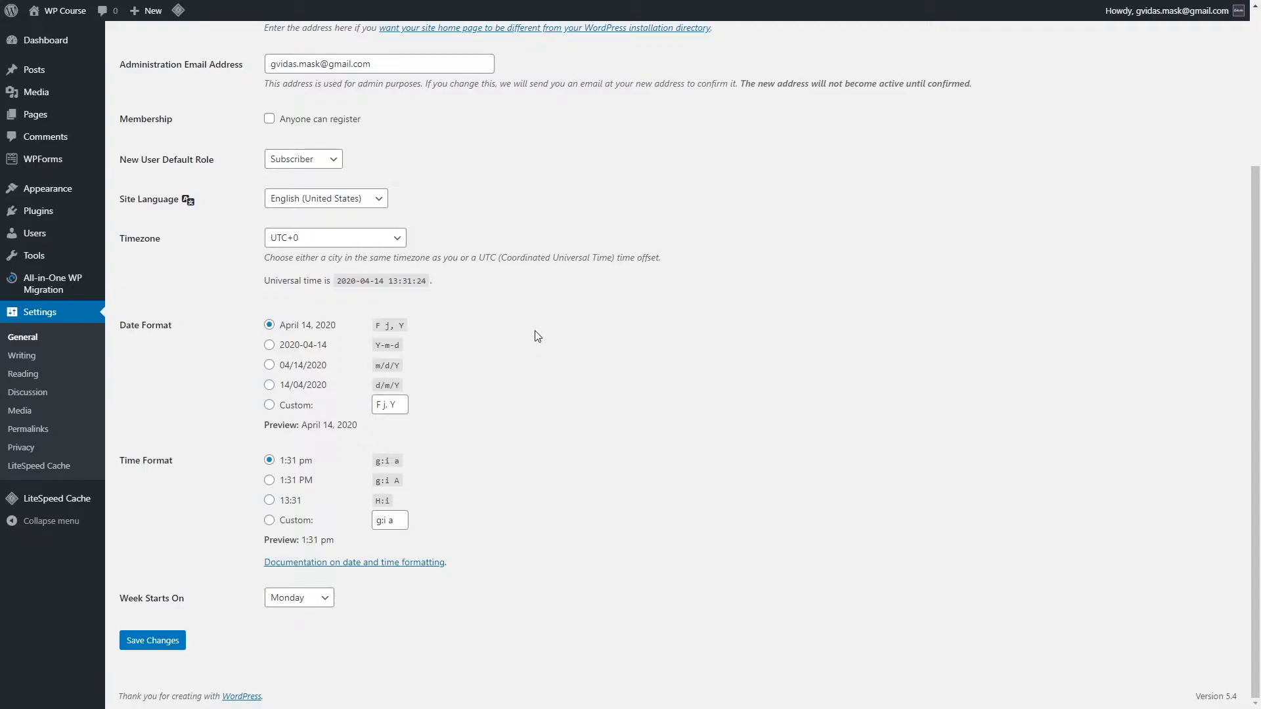
pyautogui.moveTo(115, 663)
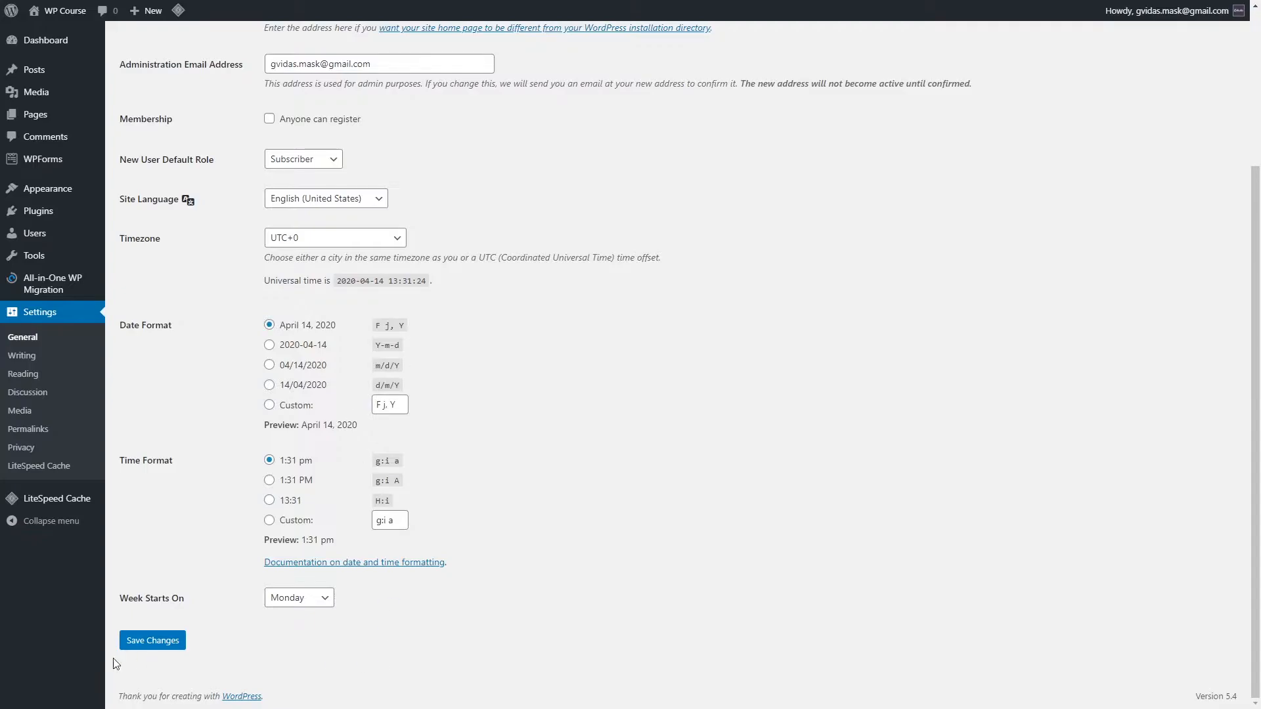
pyautogui.click(152, 640)
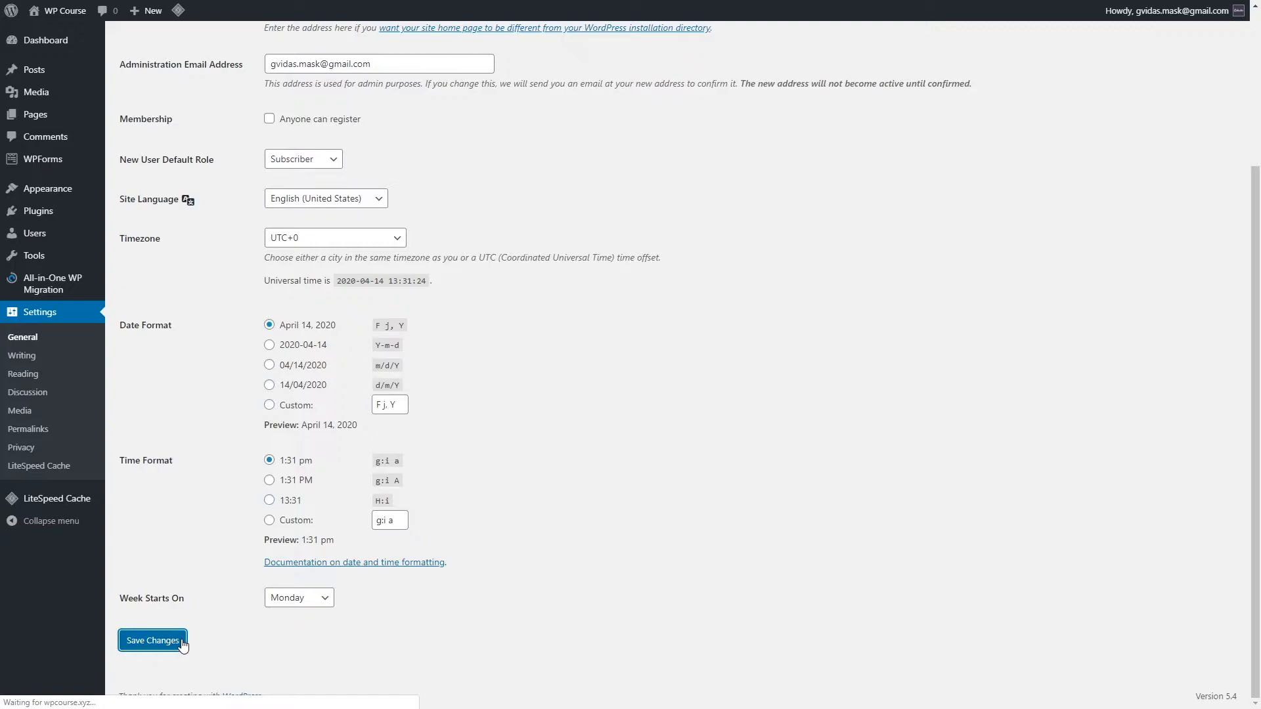
pyautogui.click(152, 641)
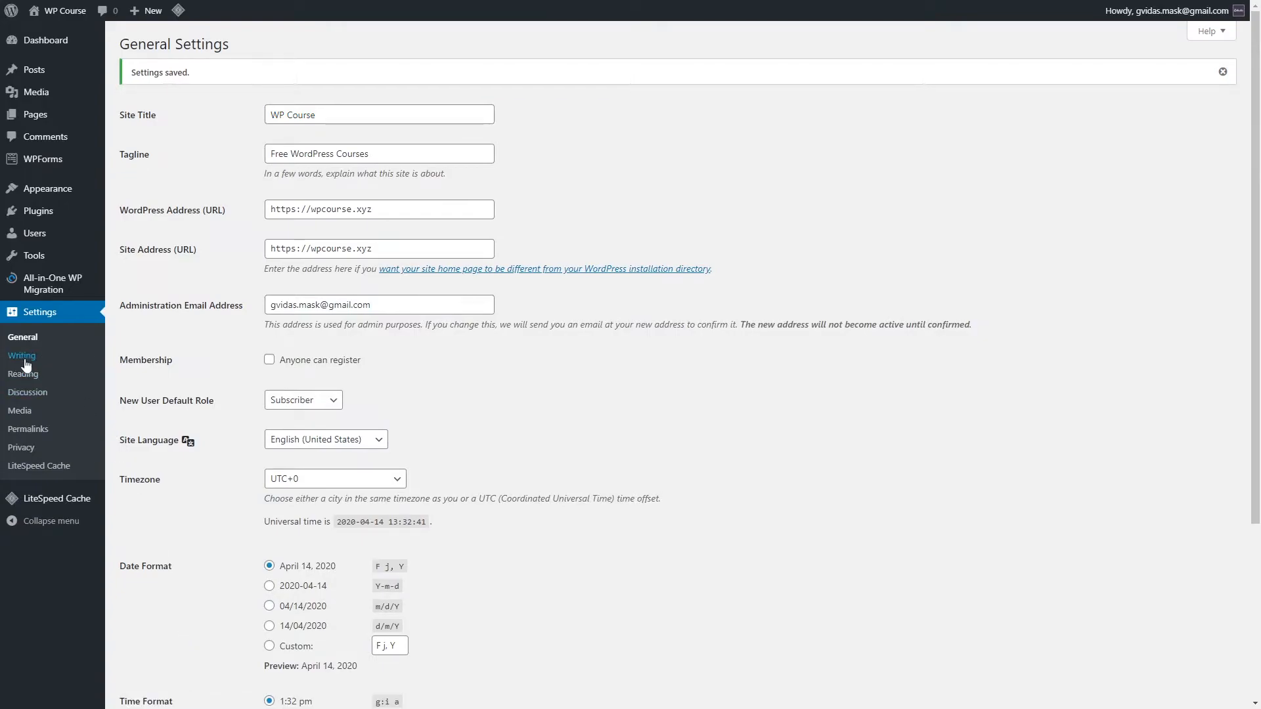
# Glance at the Writing settings without changes, then move to the Reading settings page
pyautogui.click(21, 355)
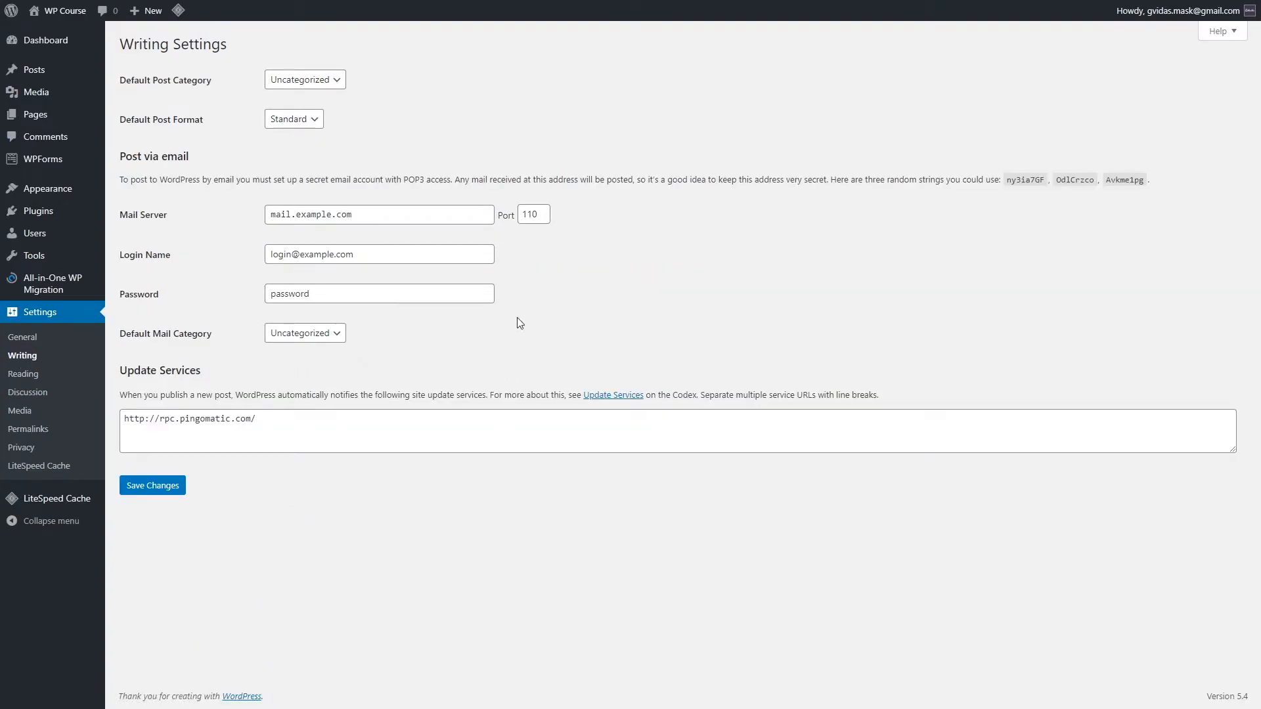
pyautogui.moveTo(508, 198)
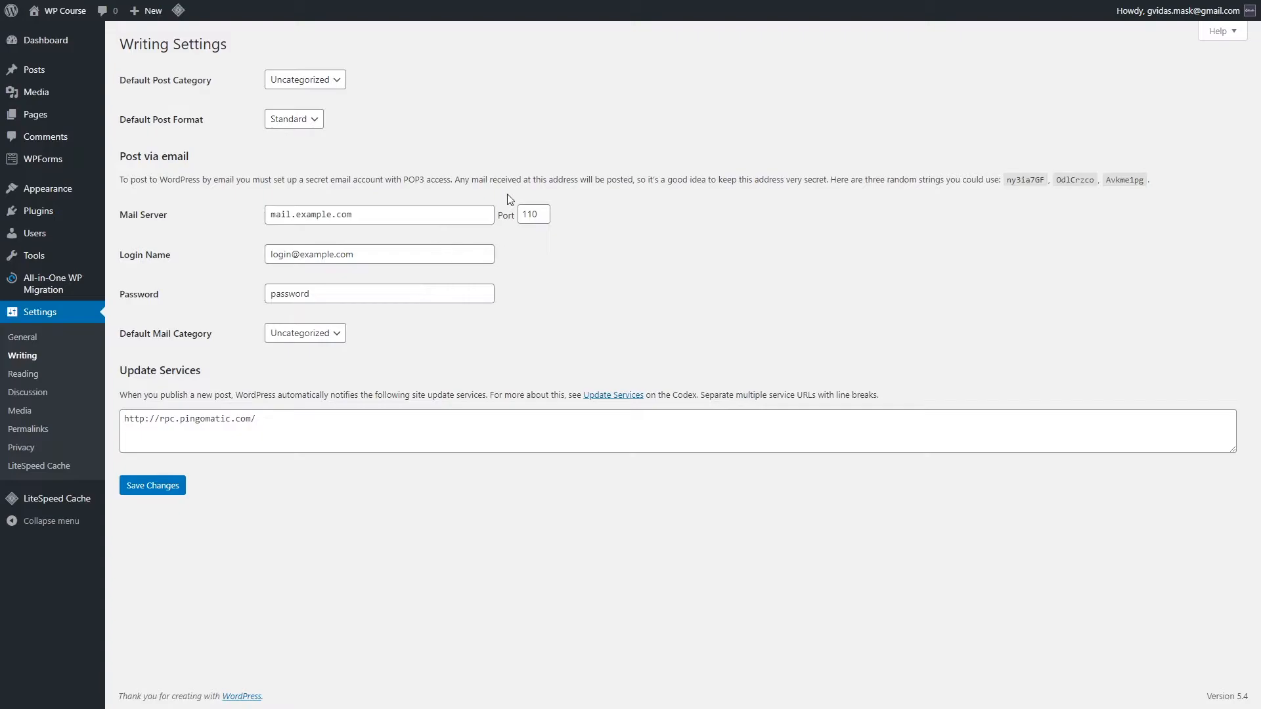
pyautogui.moveTo(22, 374)
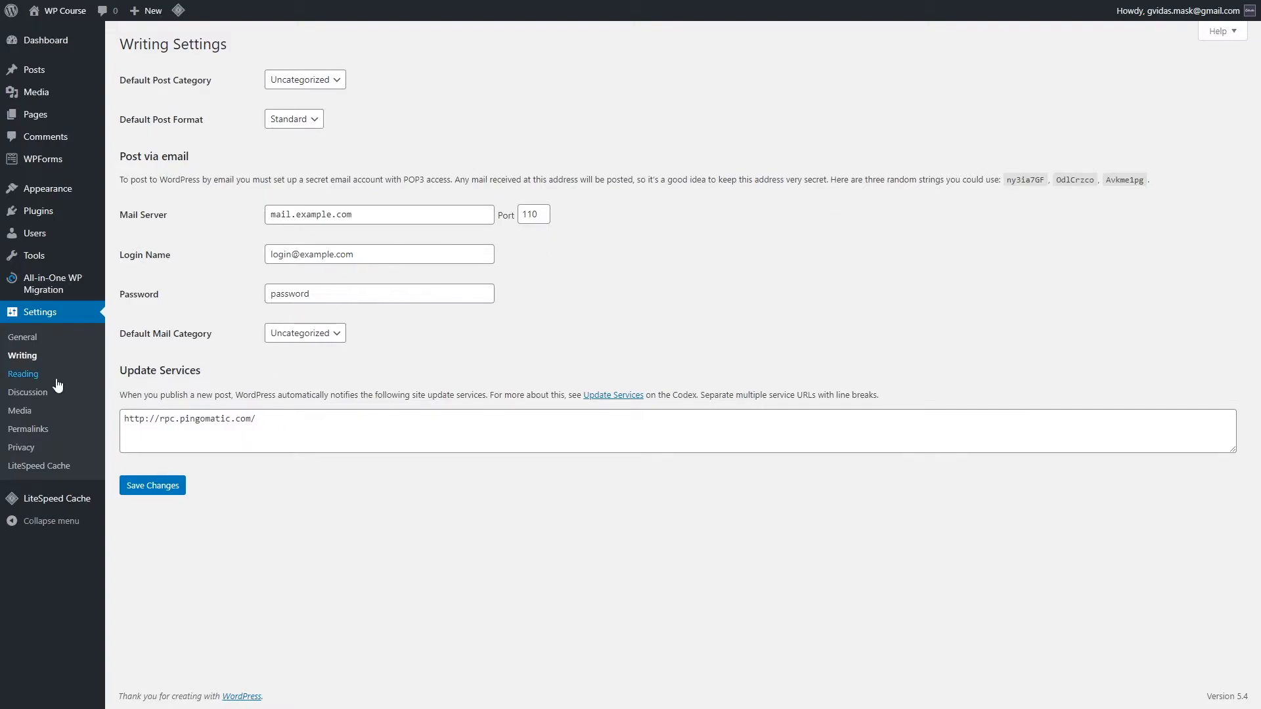
pyautogui.click(23, 374)
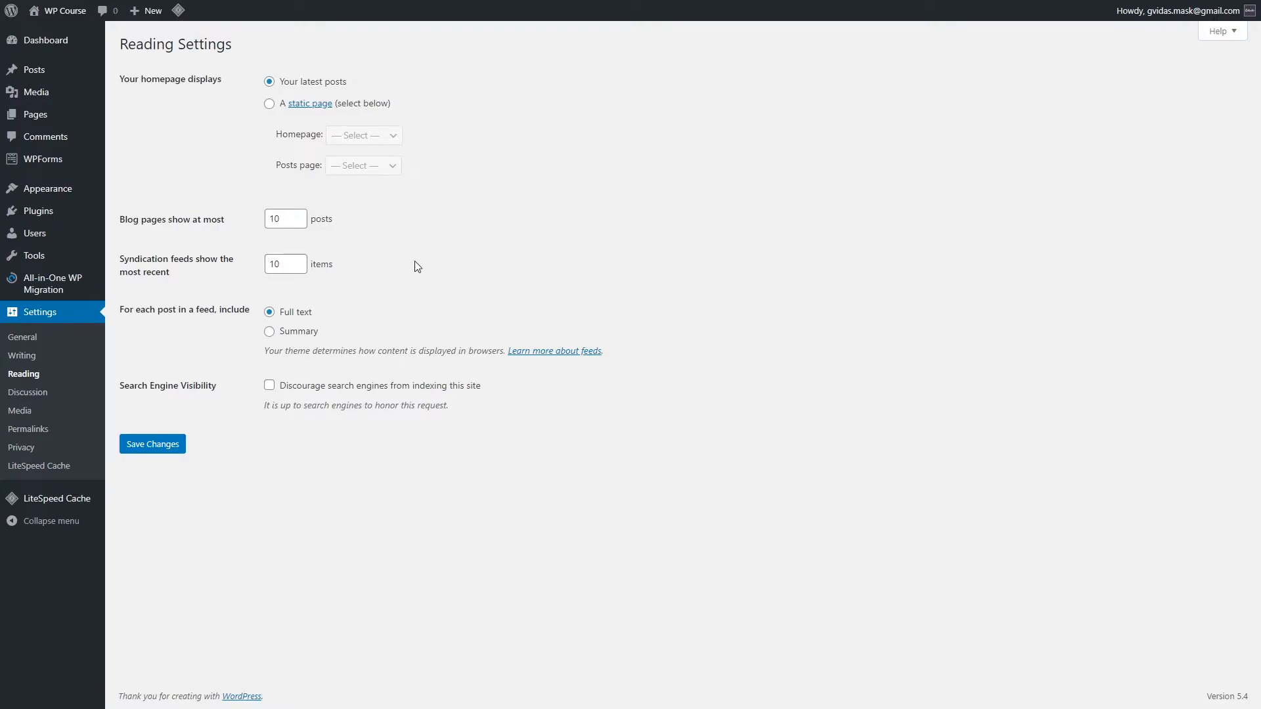
pyautogui.moveTo(172, 98)
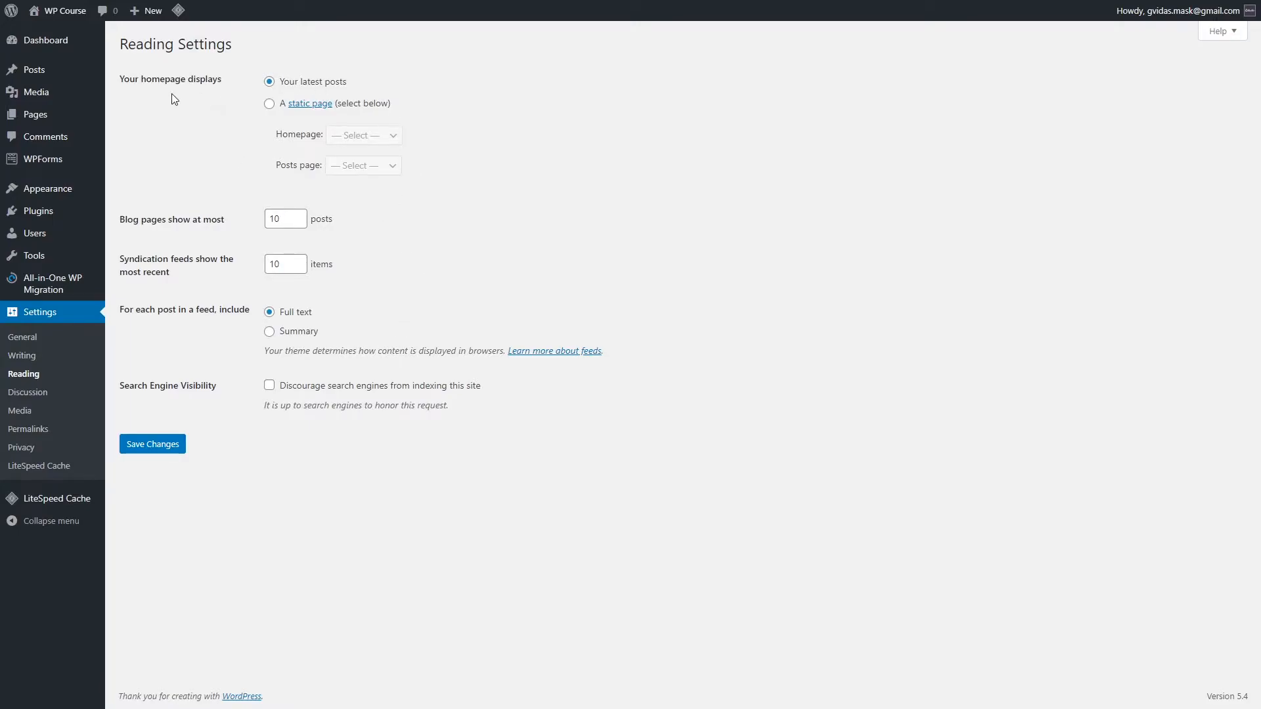
pyautogui.moveTo(234, 121)
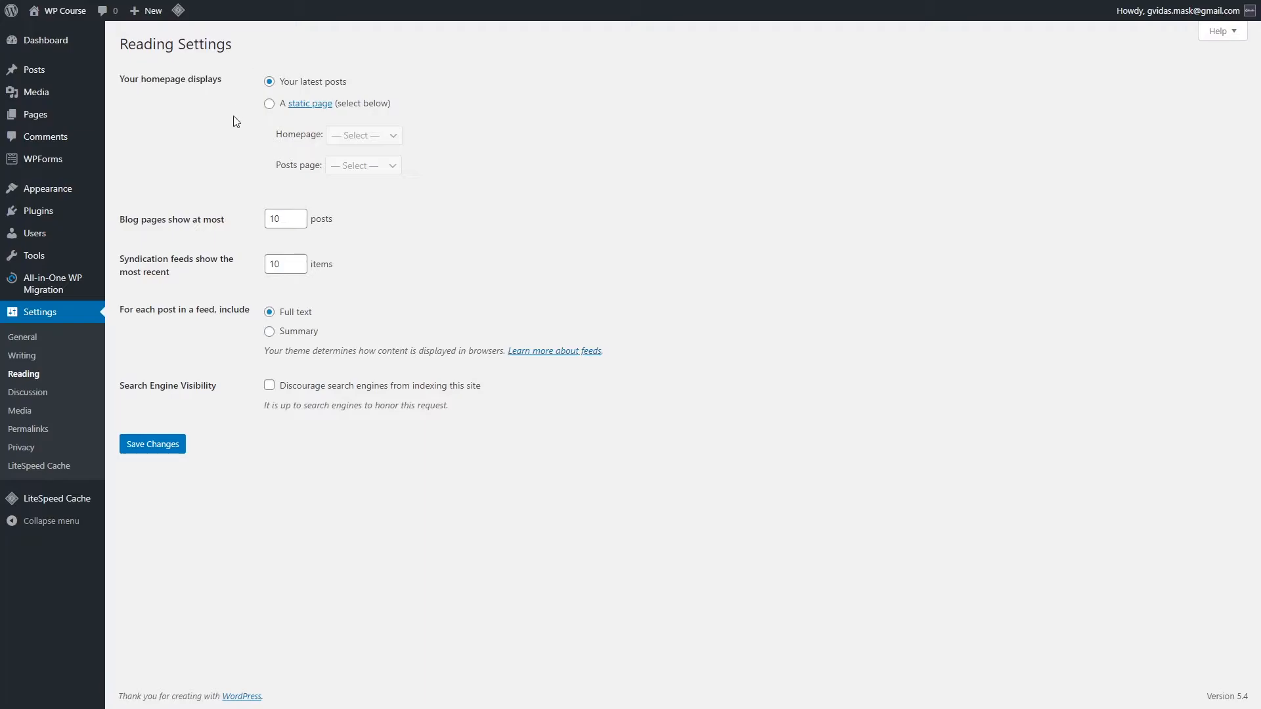
pyautogui.moveTo(280, 137)
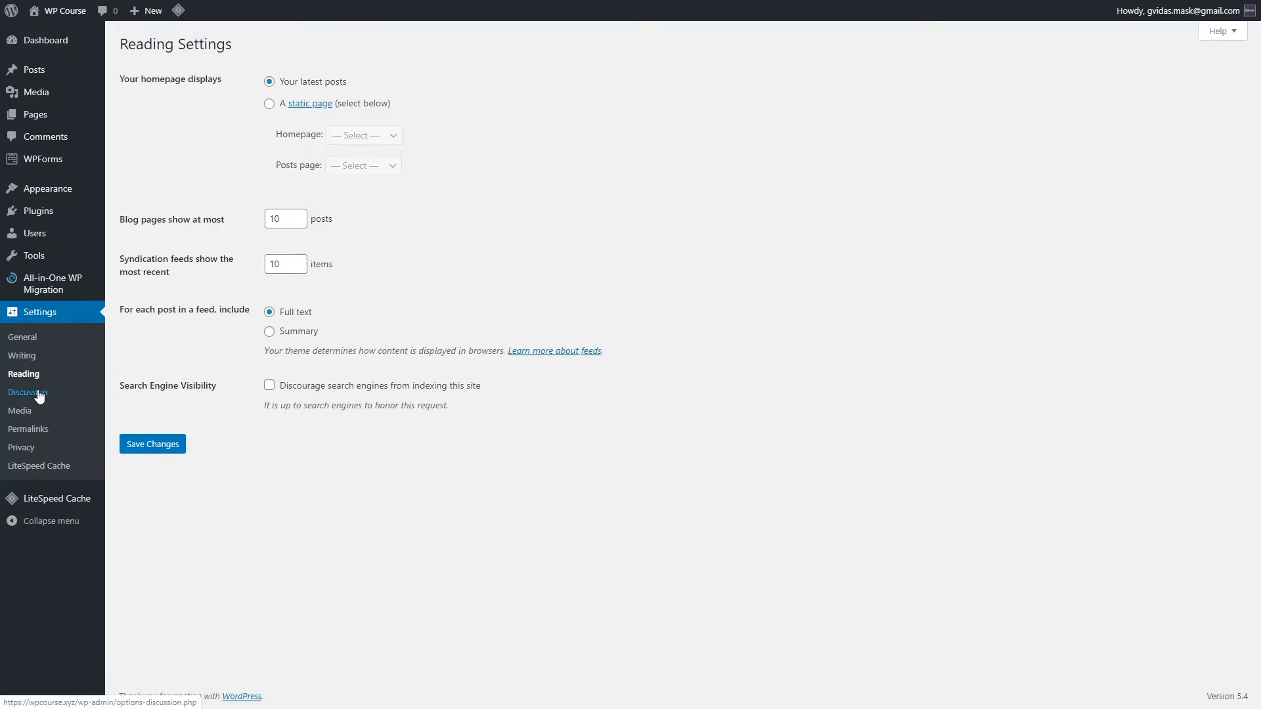
# Scroll through the Discussion settings unchanged, then go to the Media settings page
pyautogui.click(27, 391)
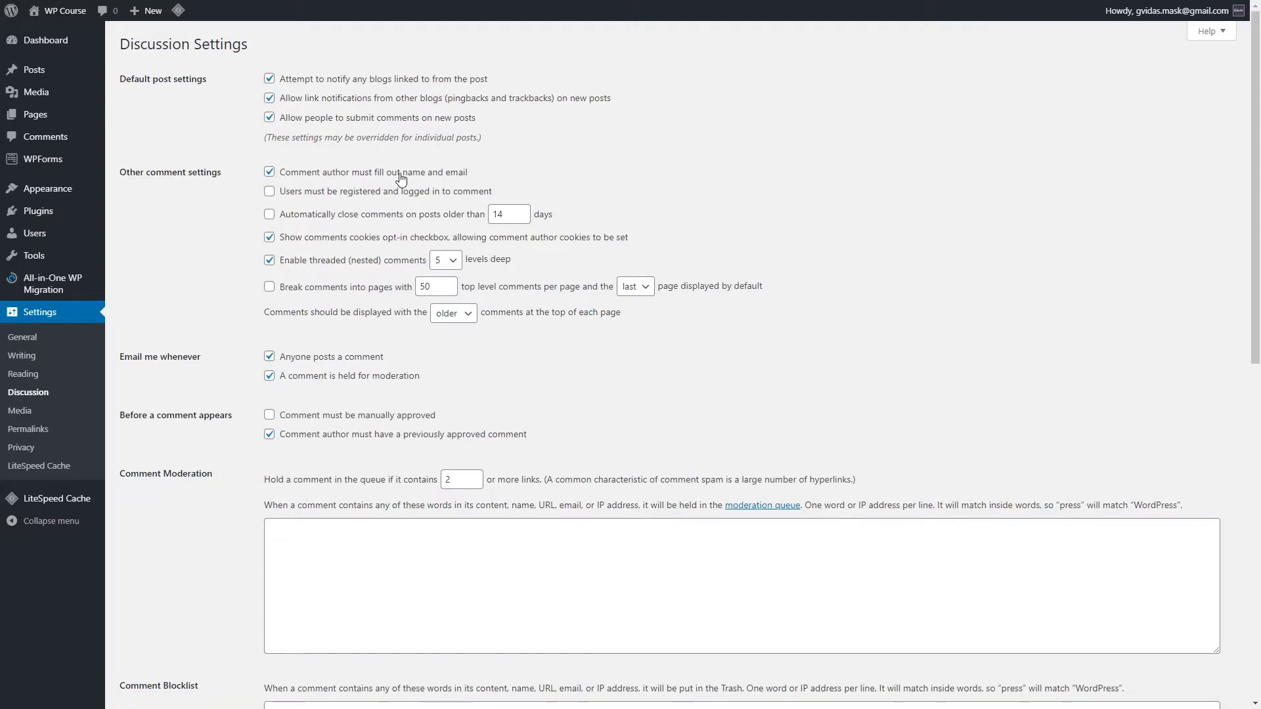
pyautogui.moveTo(571, 225)
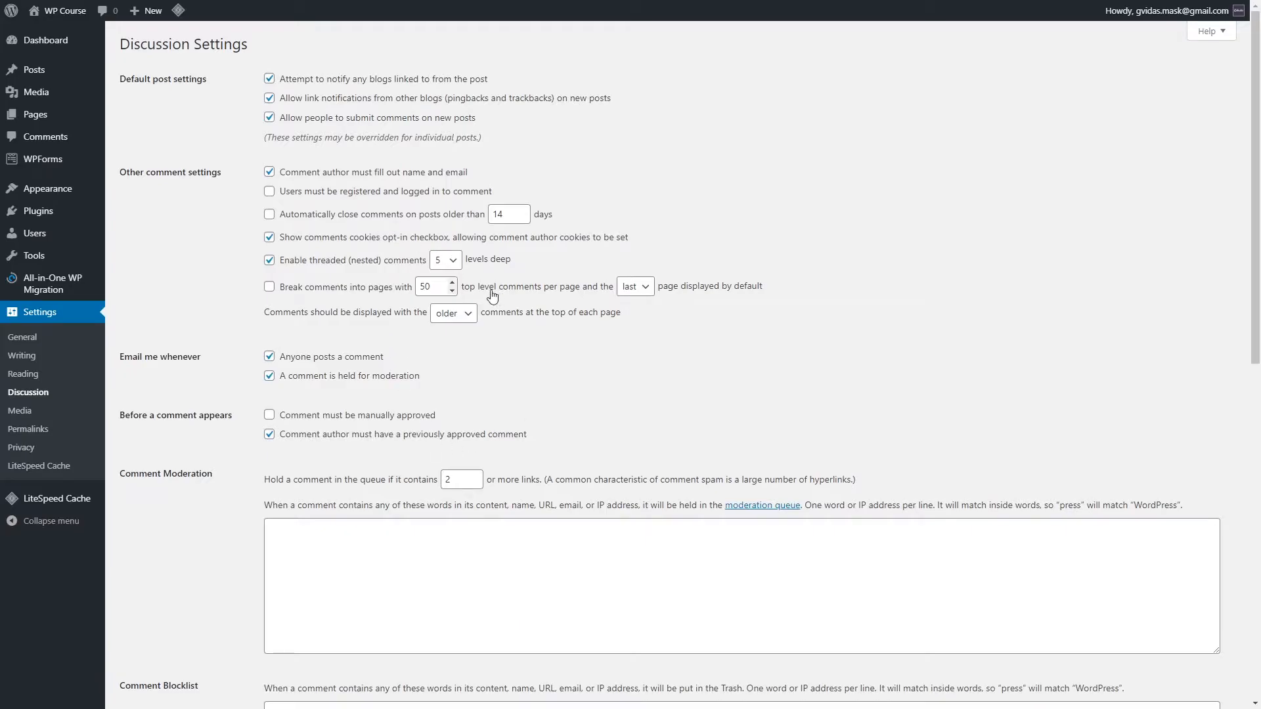
pyautogui.scroll(-3)
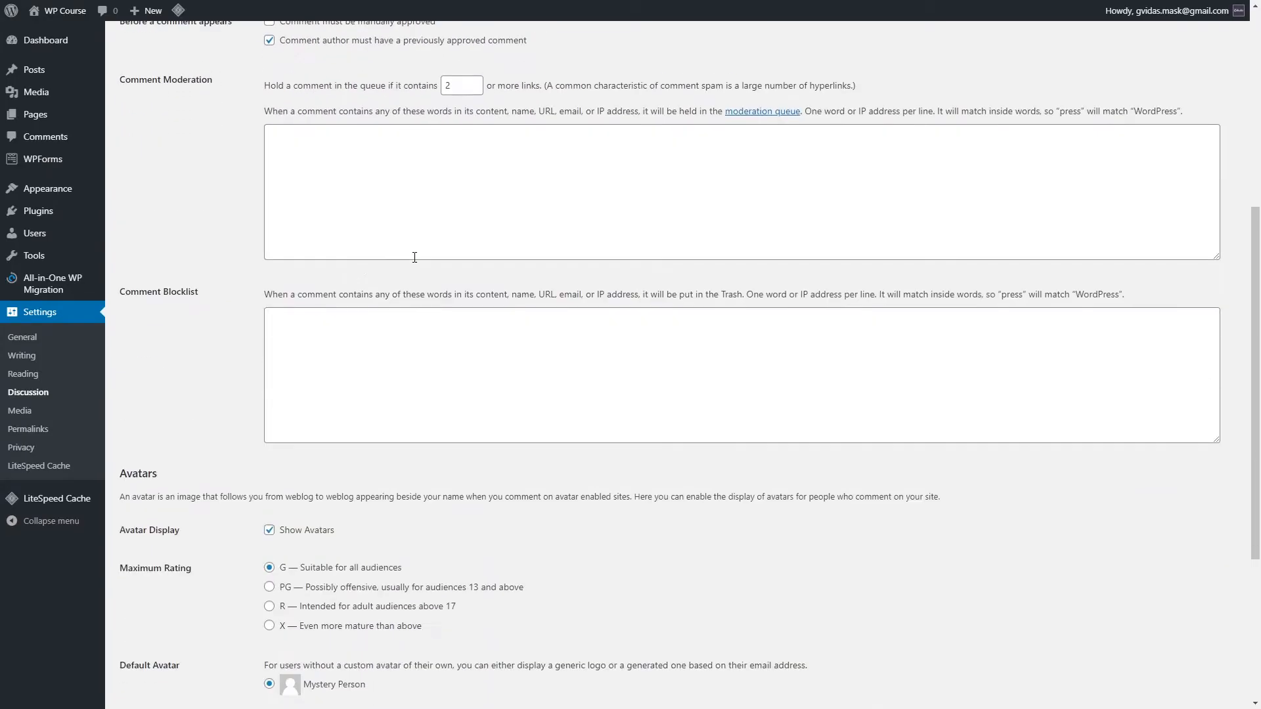
pyautogui.scroll(-3)
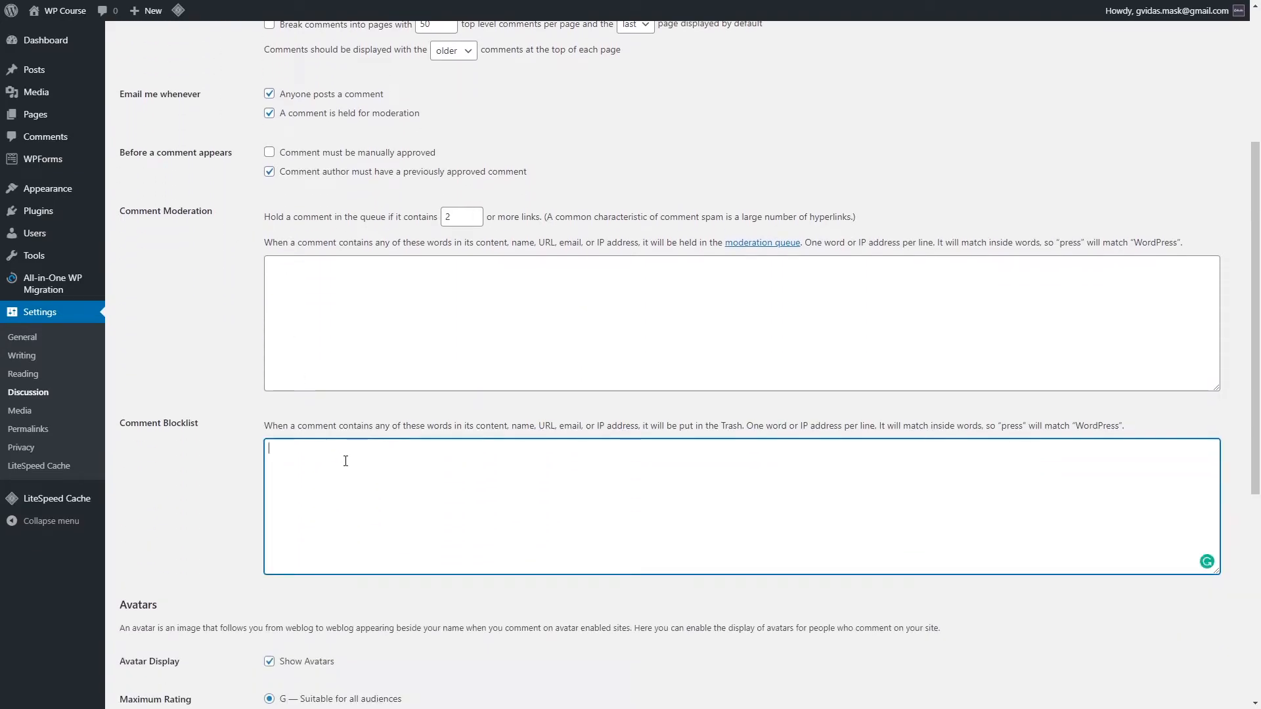
pyautogui.moveTo(385, 447)
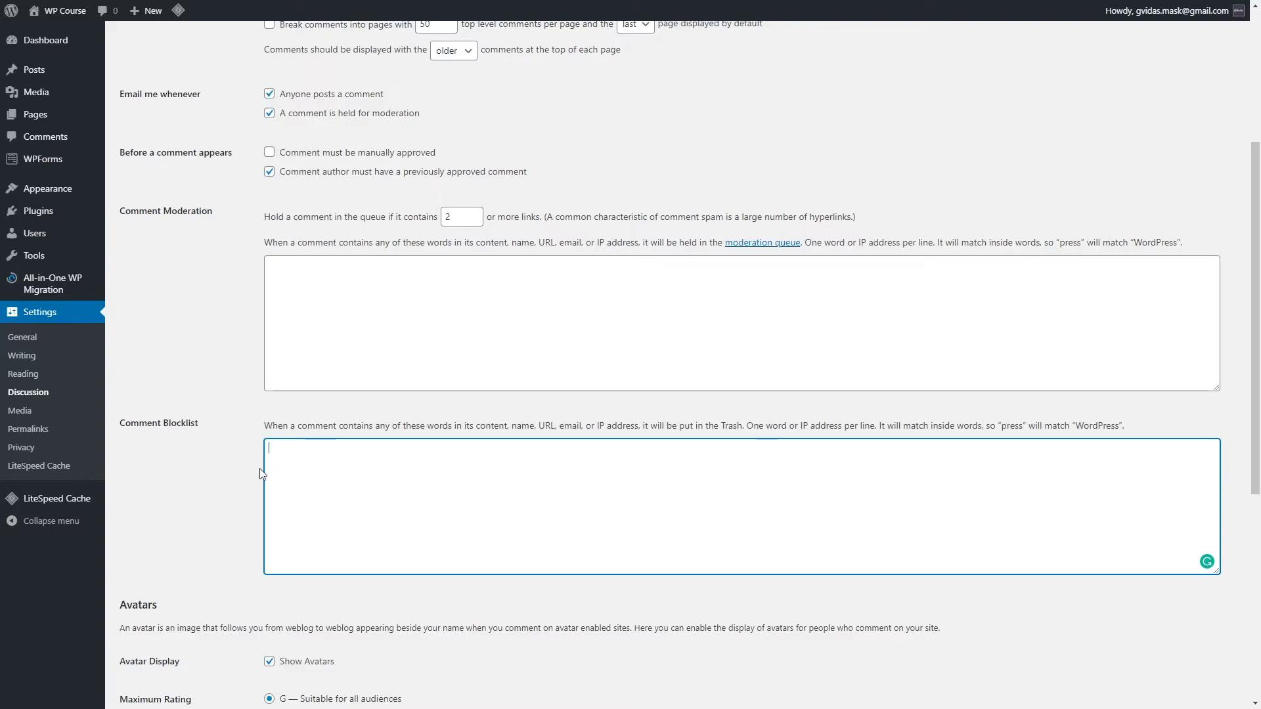
pyautogui.scroll(-3)
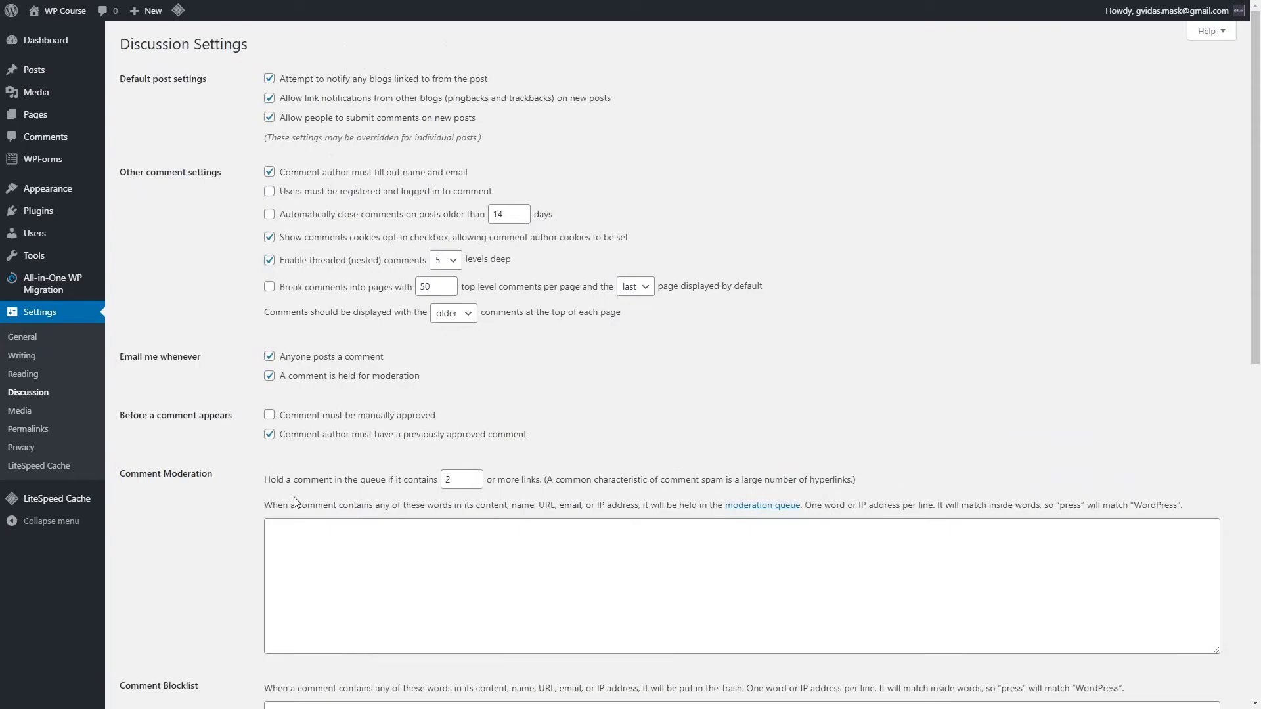
pyautogui.scroll(-3)
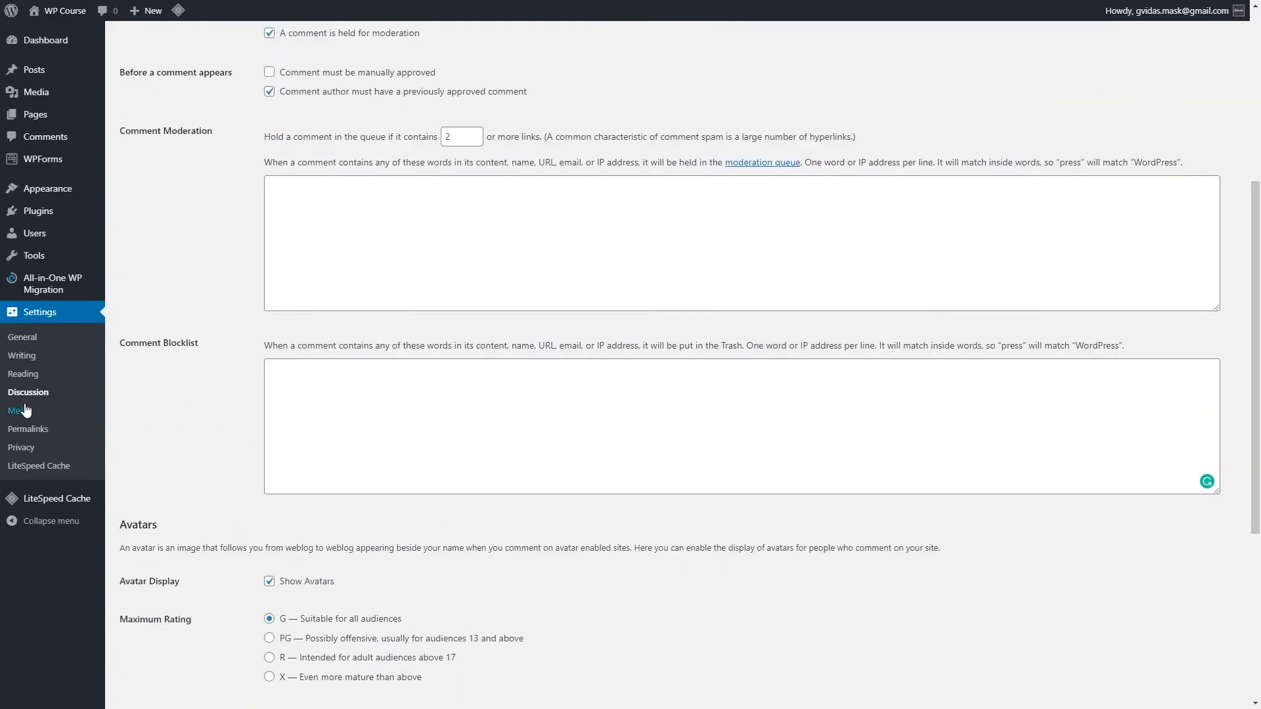
pyautogui.click(15, 411)
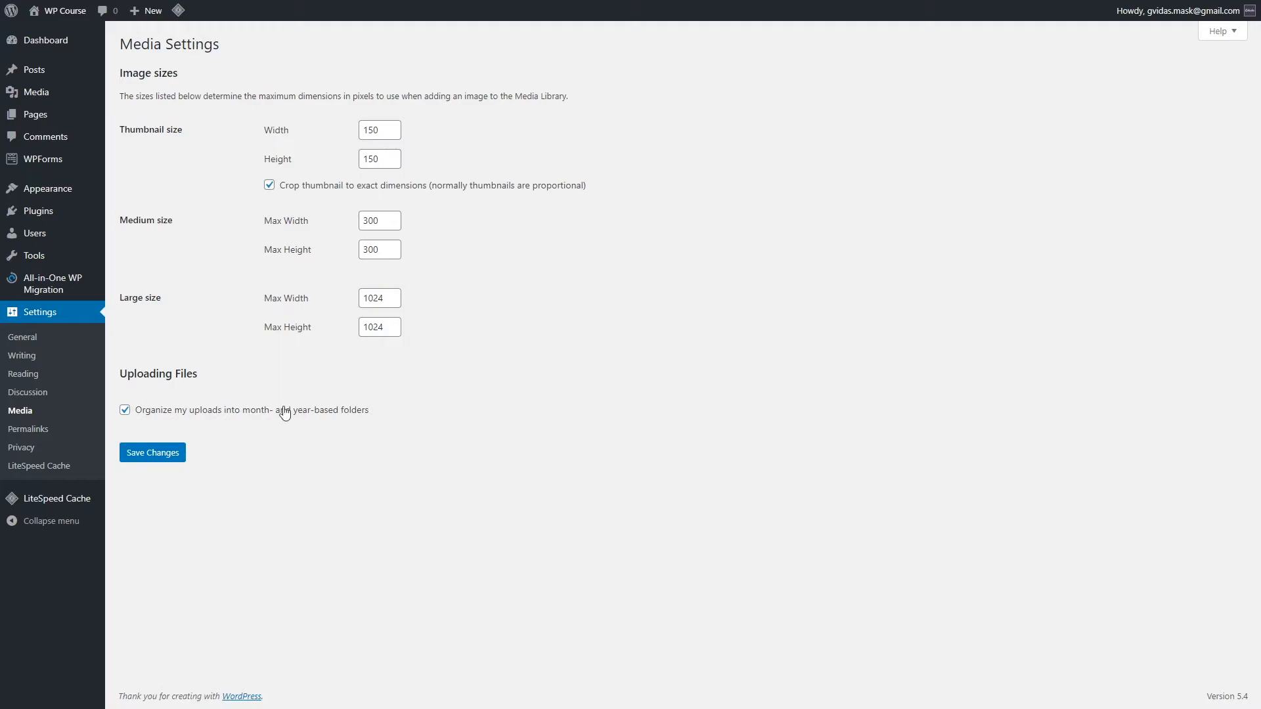
# Go to the Permalink Settings page, where Plain is currently selected
pyautogui.click(28, 428)
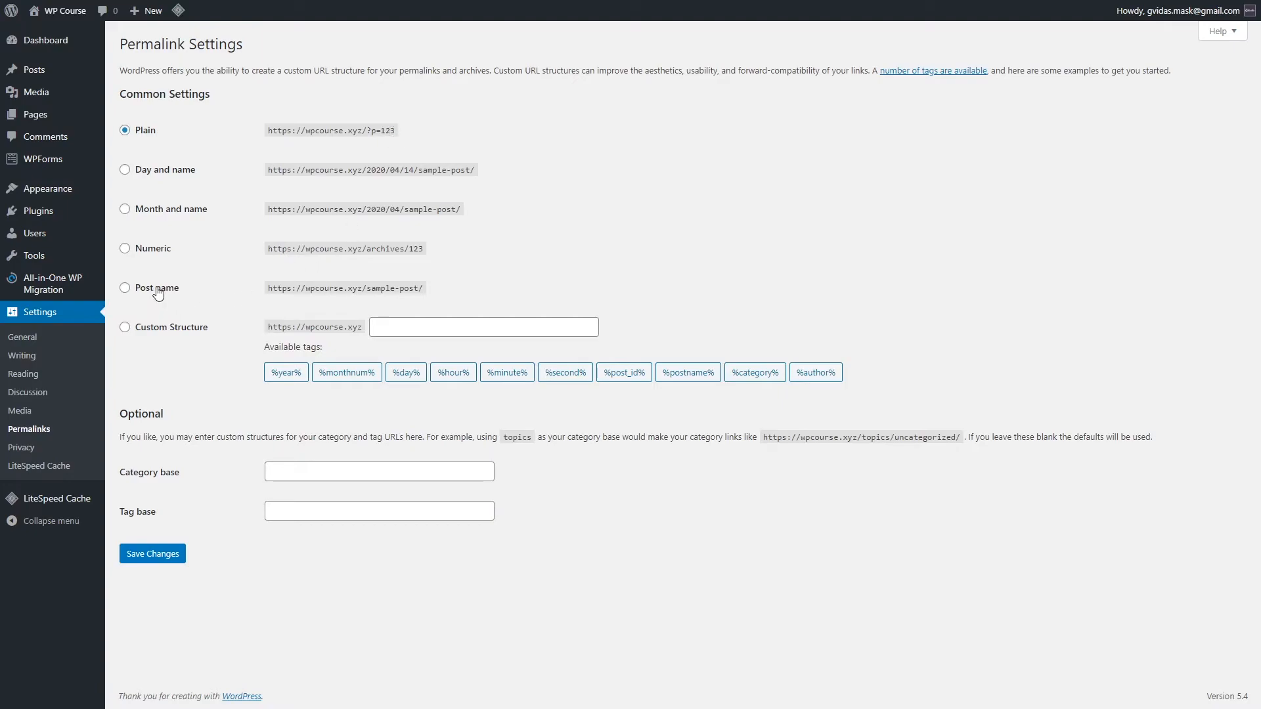
# Switch permalinks to Post name (/%postname%/) and save the structure
pyautogui.click(126, 288)
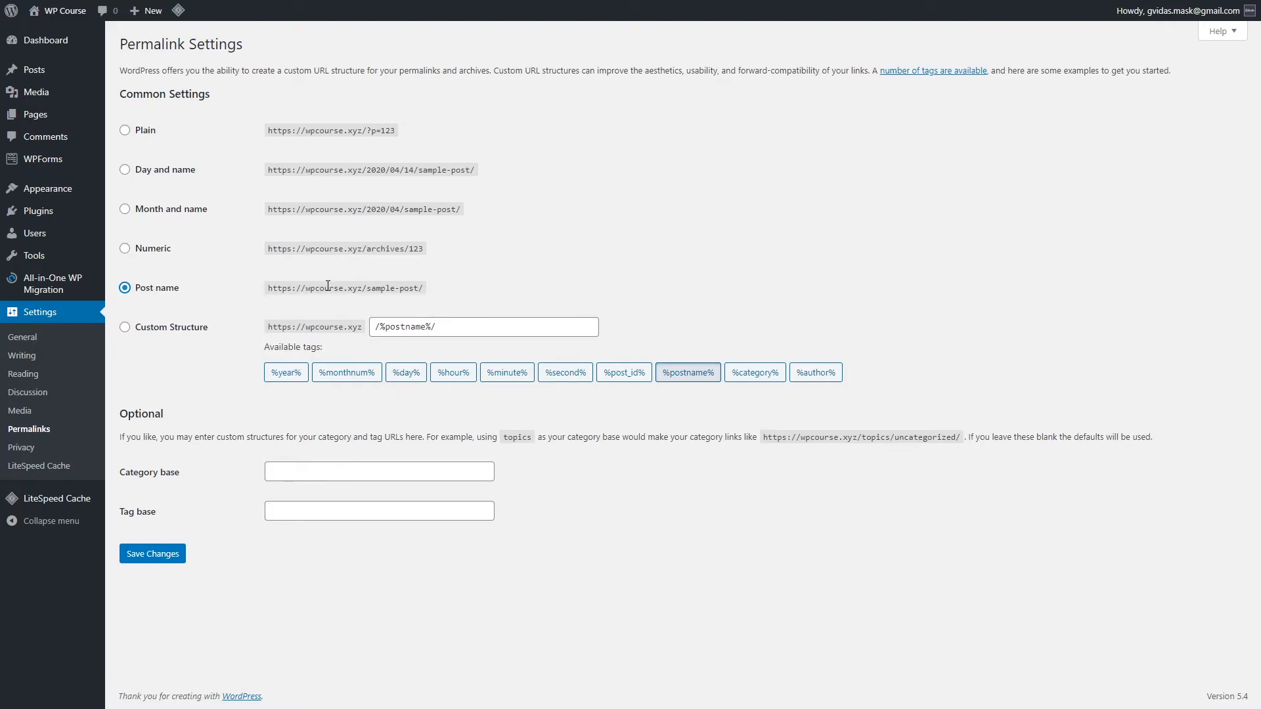
pyautogui.click(151, 553)
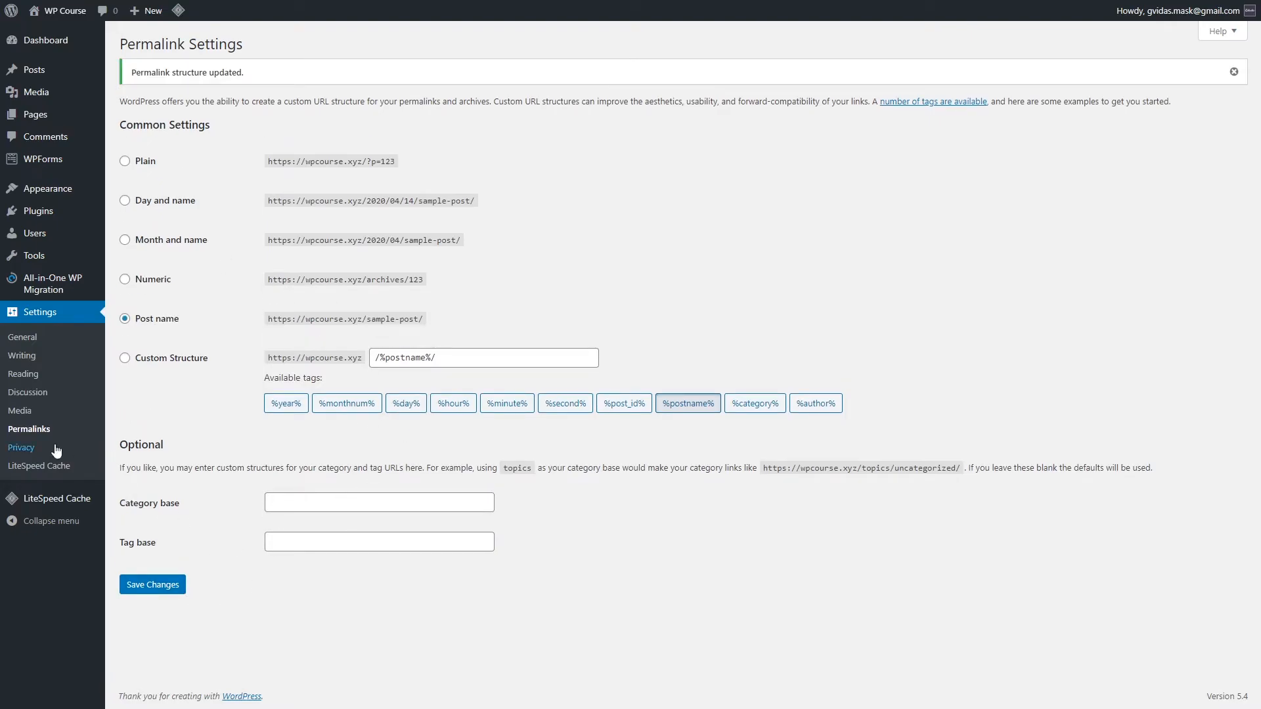
pyautogui.click(21, 447)
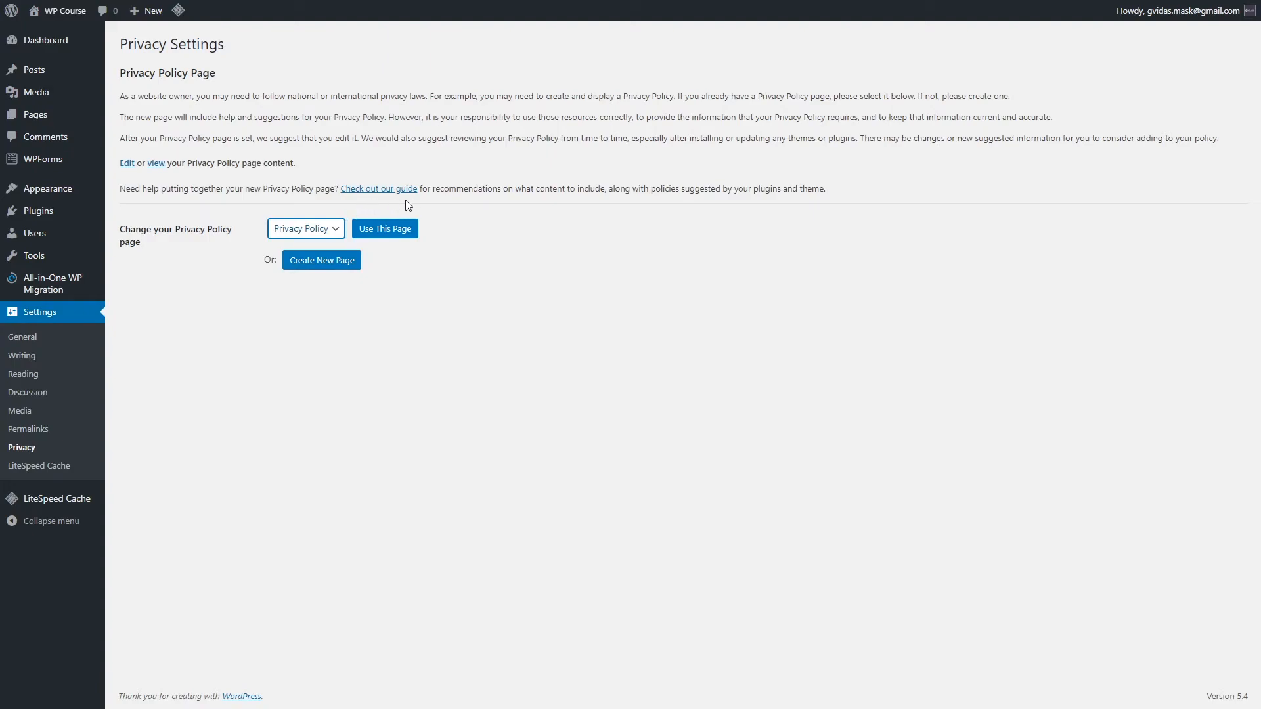
pyautogui.moveTo(346, 207)
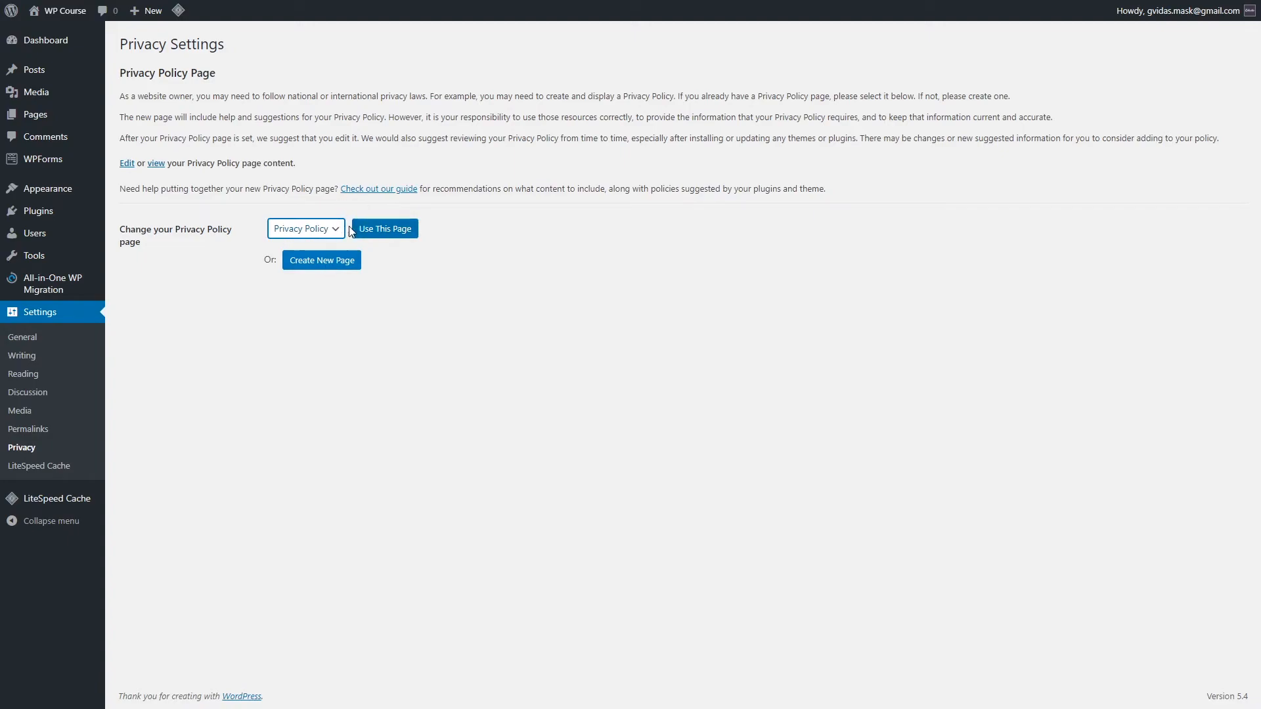
pyautogui.moveTo(264, 198)
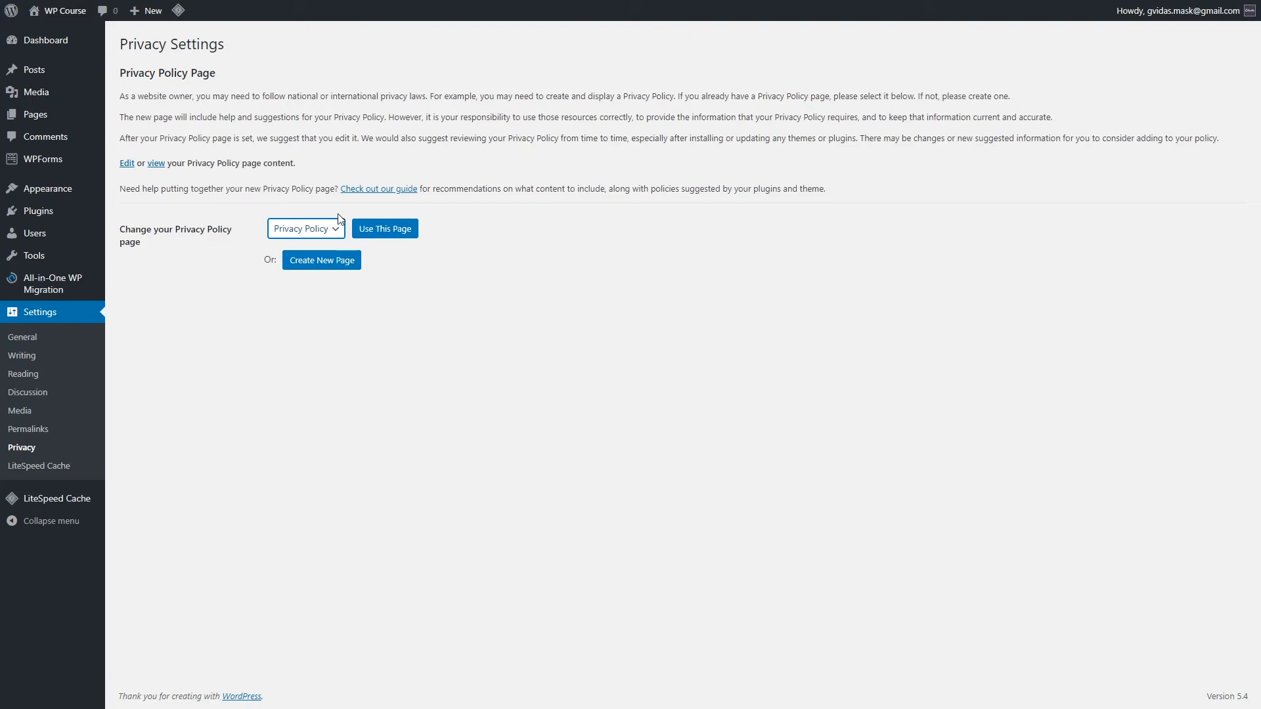
# Confirm the existing 'Privacy Policy' page as the site's privacy policy page
pyautogui.click(384, 229)
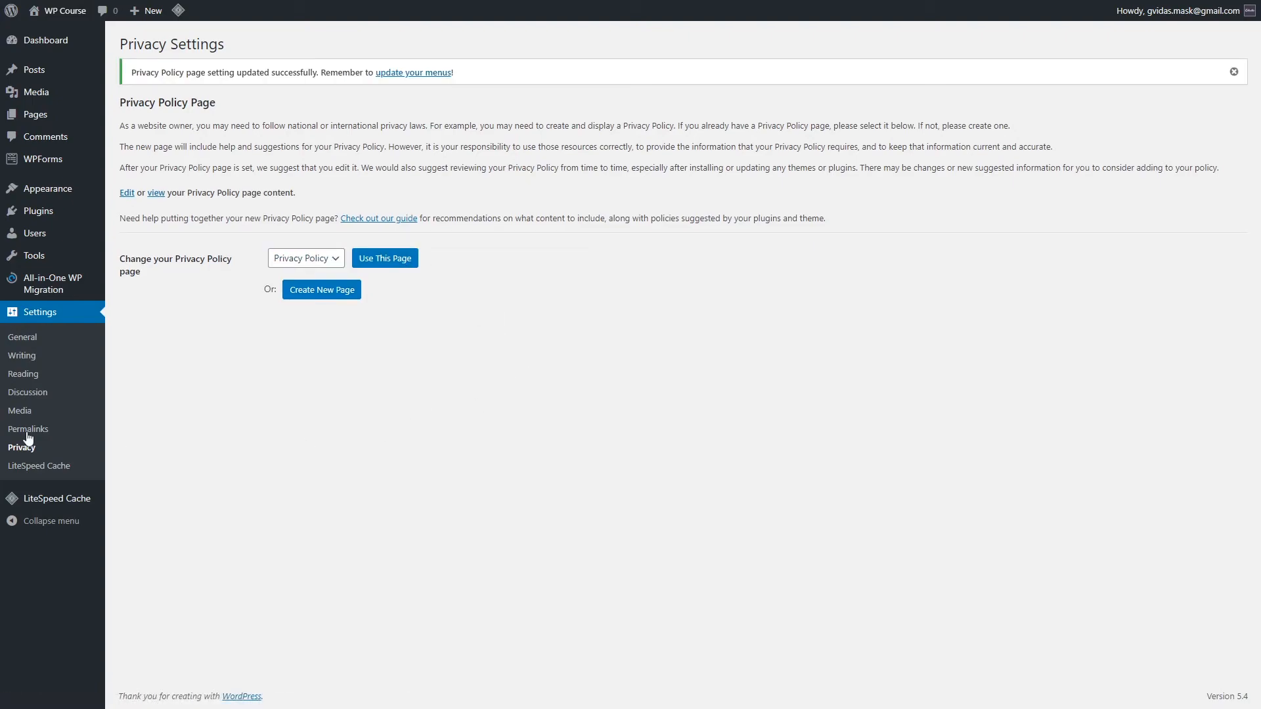
pyautogui.moveTo(38, 466)
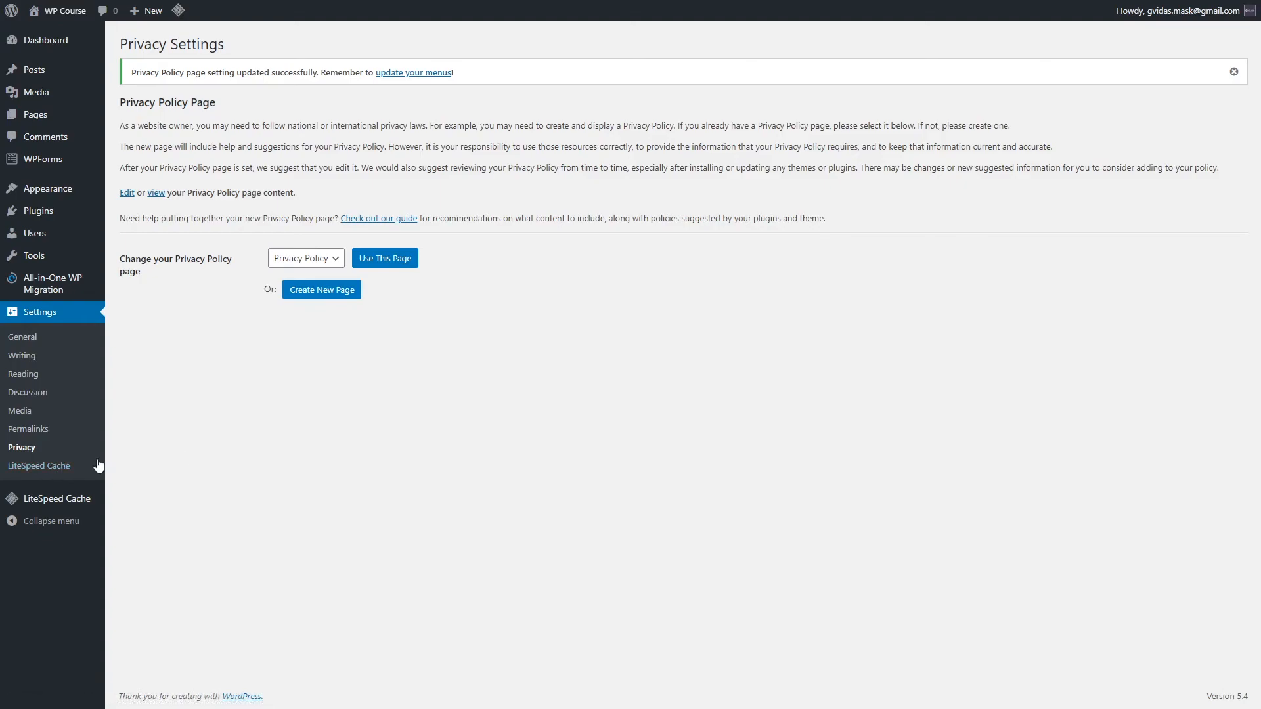
pyautogui.moveTo(39, 466)
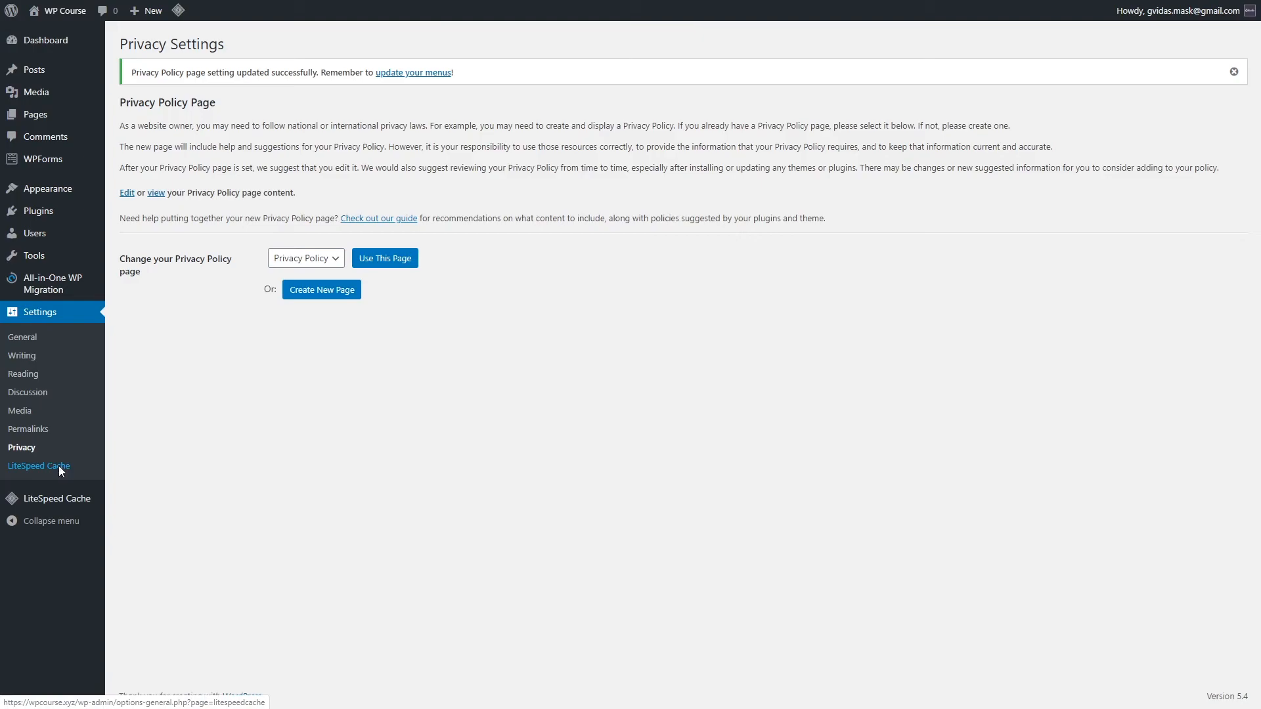
# Browse the LiteSpeed Cache General tab showing caching enabled and default TTL values
pyautogui.click(39, 465)
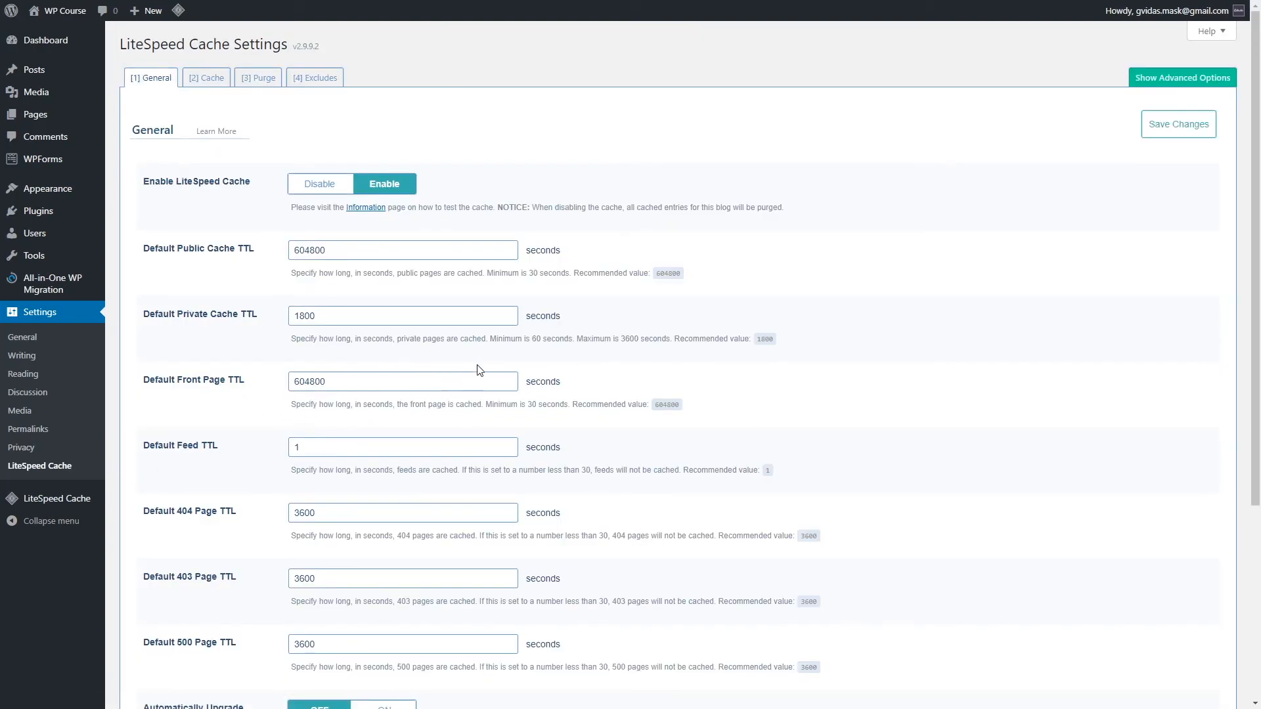
pyautogui.scroll(-3)
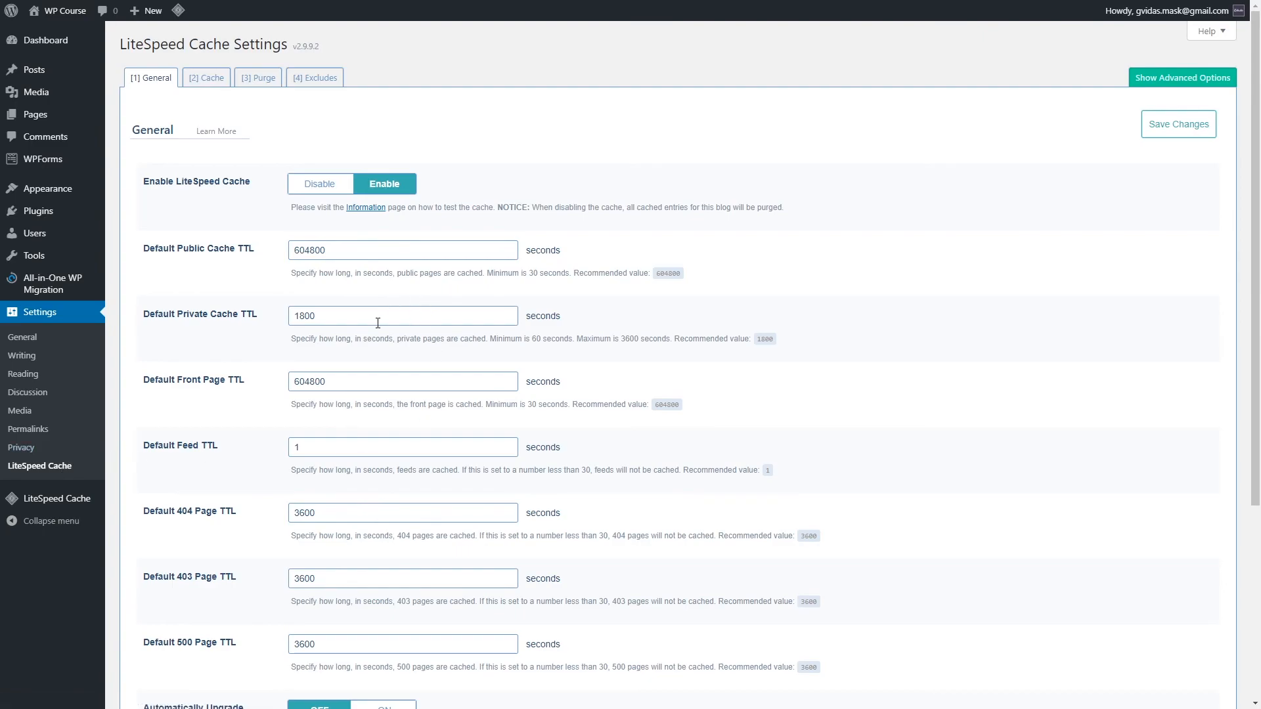
pyautogui.scroll(-3)
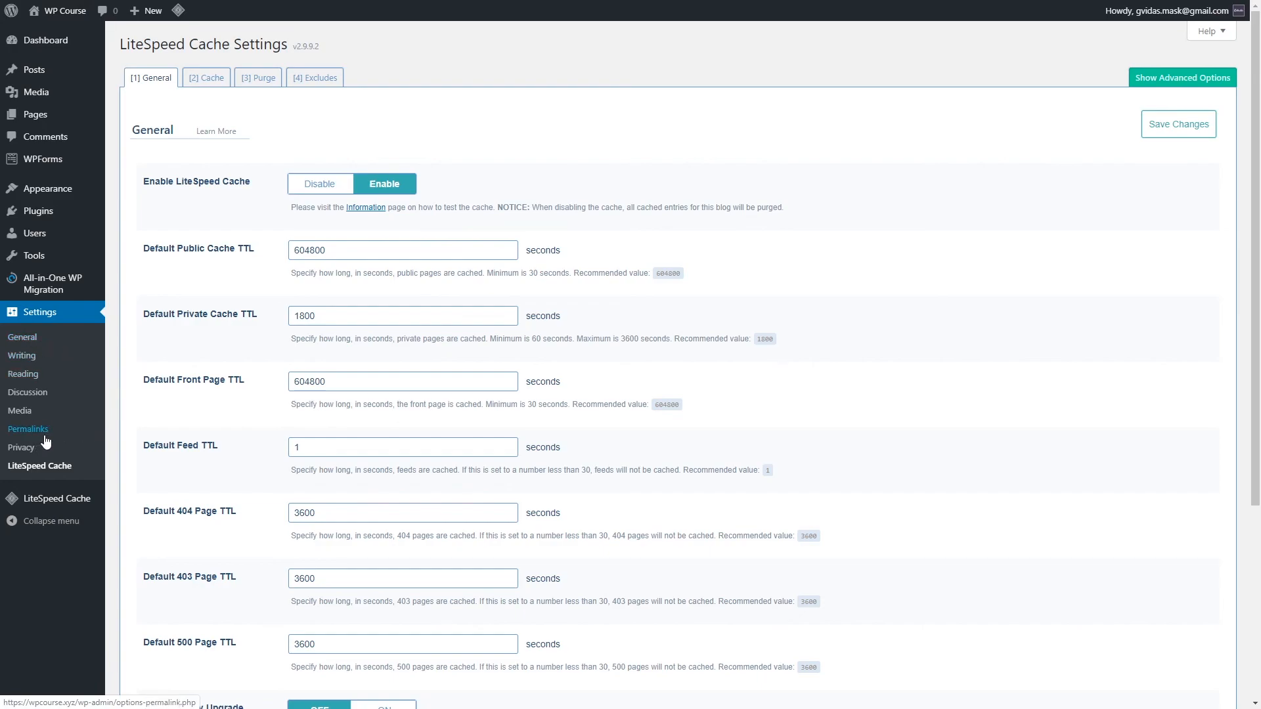
pyautogui.moveTo(44, 440)
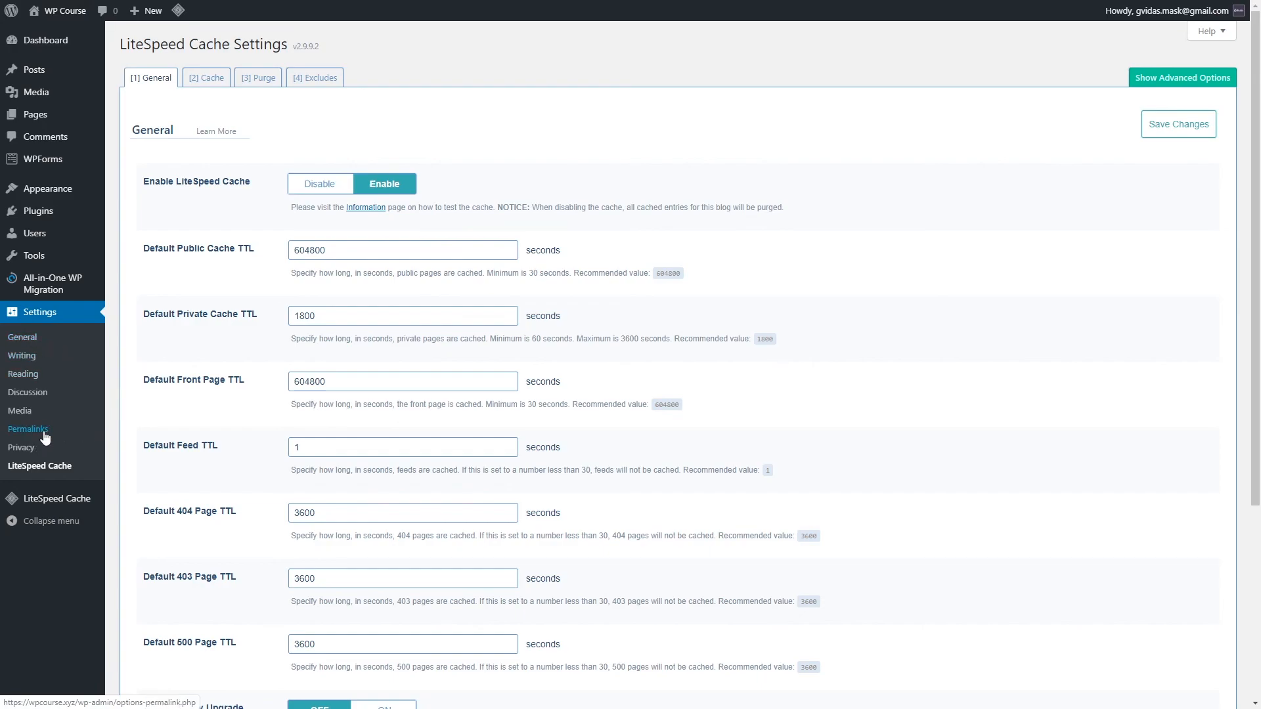